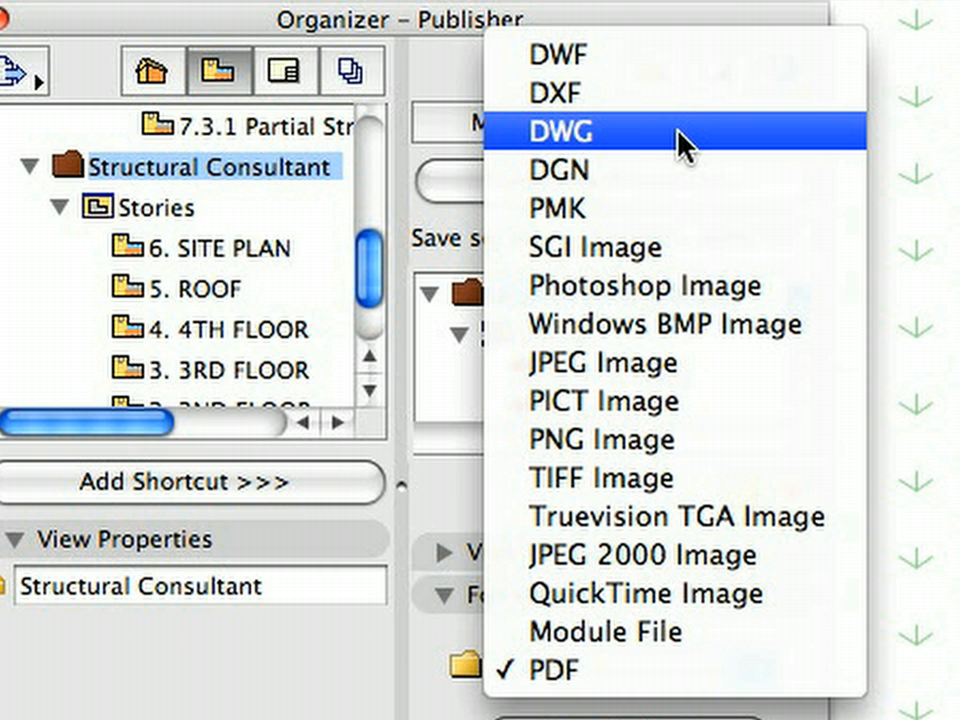
Step: Set the Structural Consultant publisher set to DWG format and publish it
left_click(577, 131)
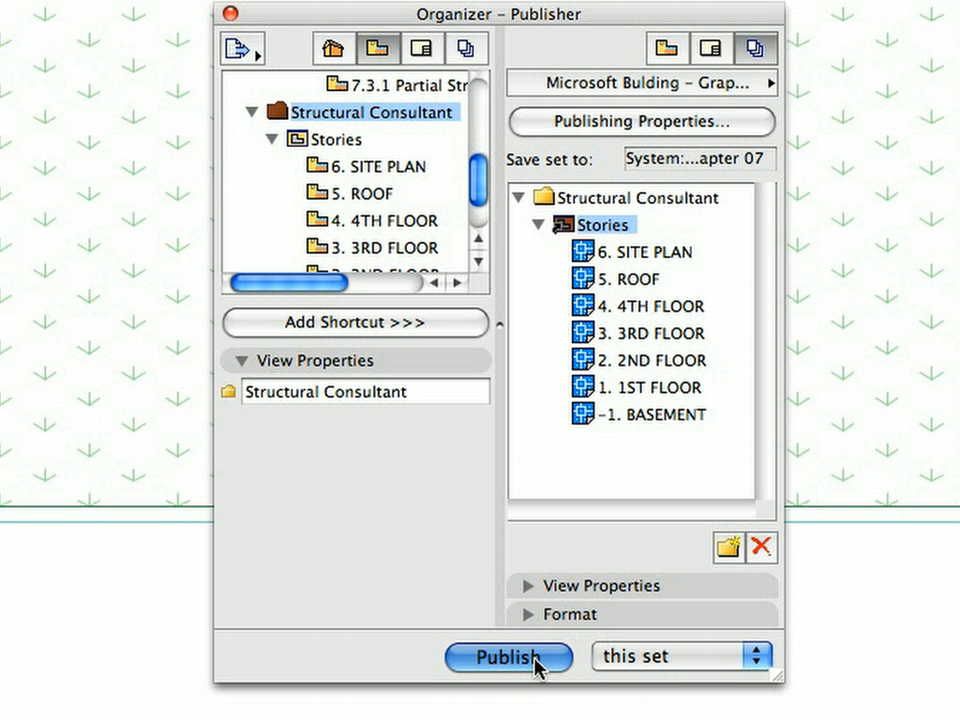
left_click(508, 657)
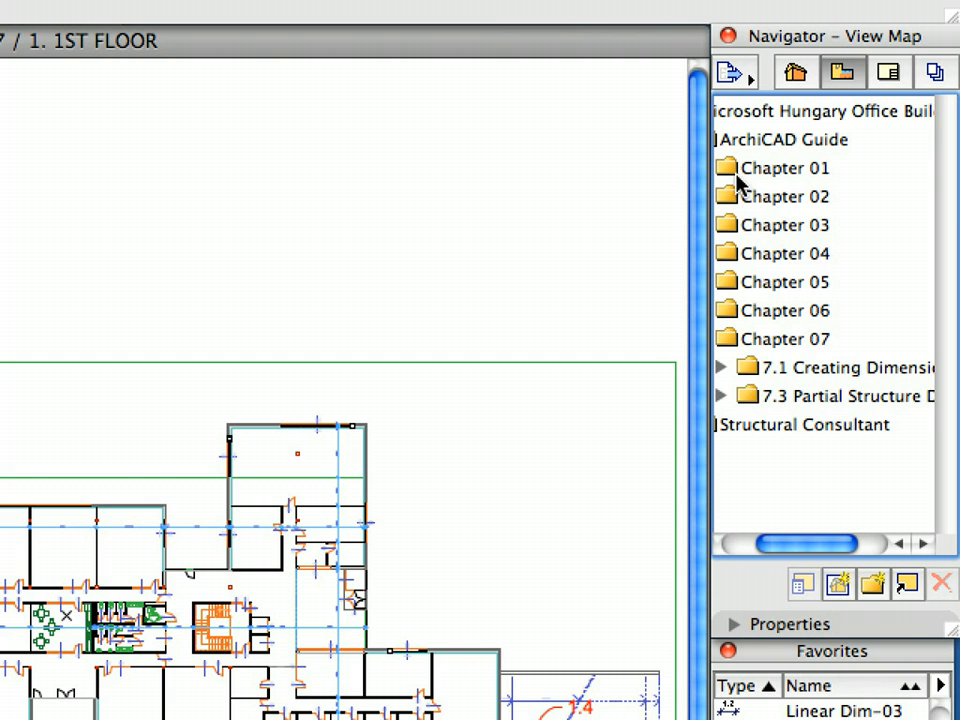
Step: Close the publishing set and return to the 1st floor plan
left_click(721, 396)
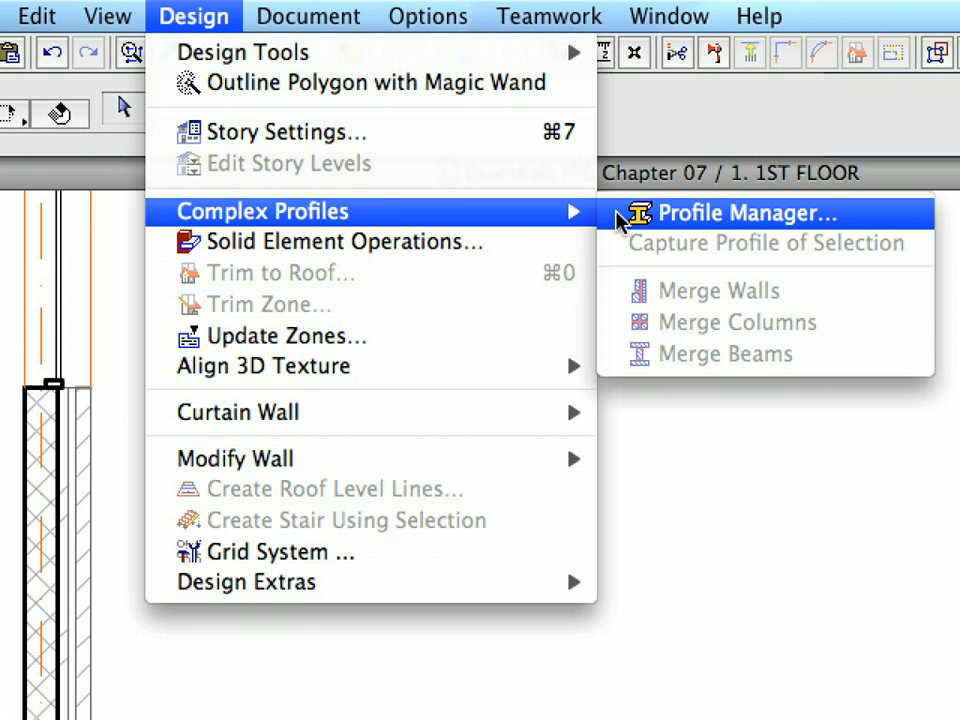
Step: In Profile Manager, choose the Ex-Conc+Brick veneer profile from the saved profiles list
left_click(745, 212)
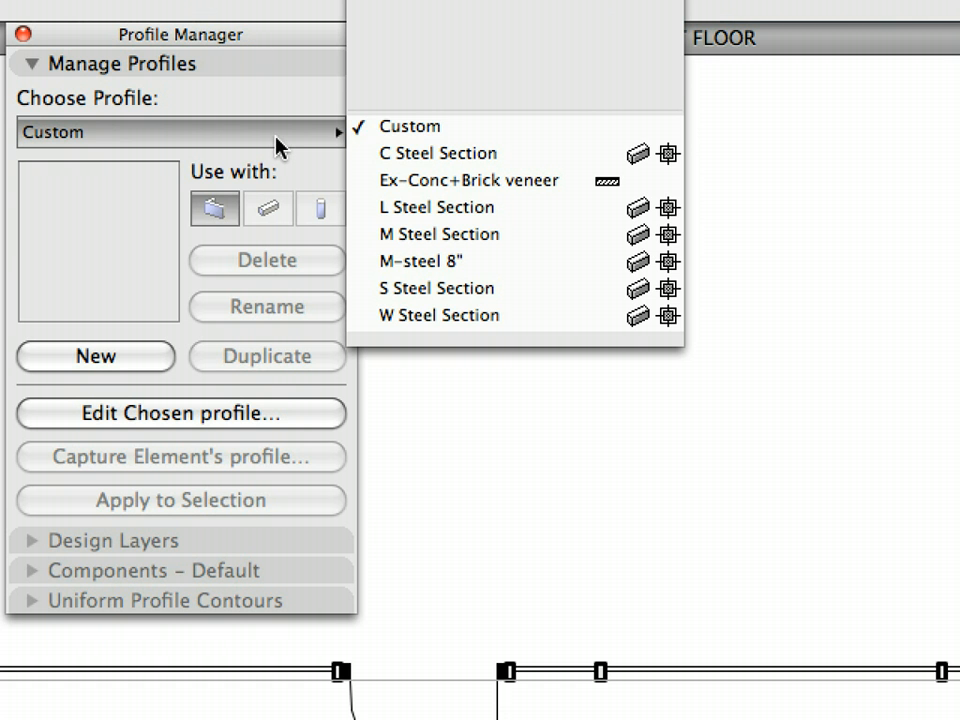
left_click(470, 181)
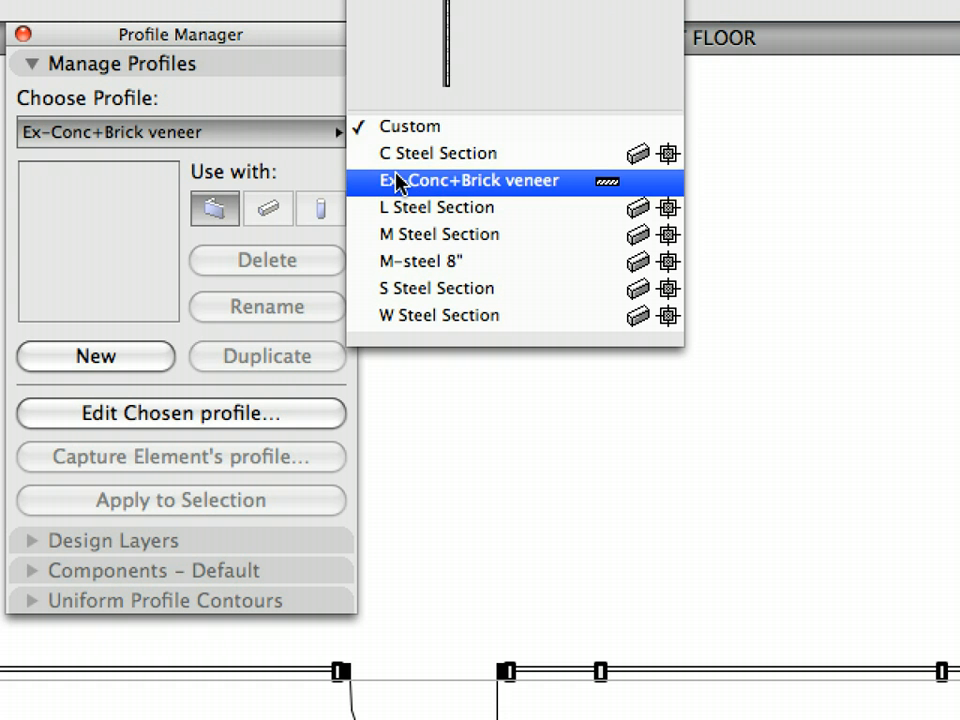
mouse_move(388, 185)
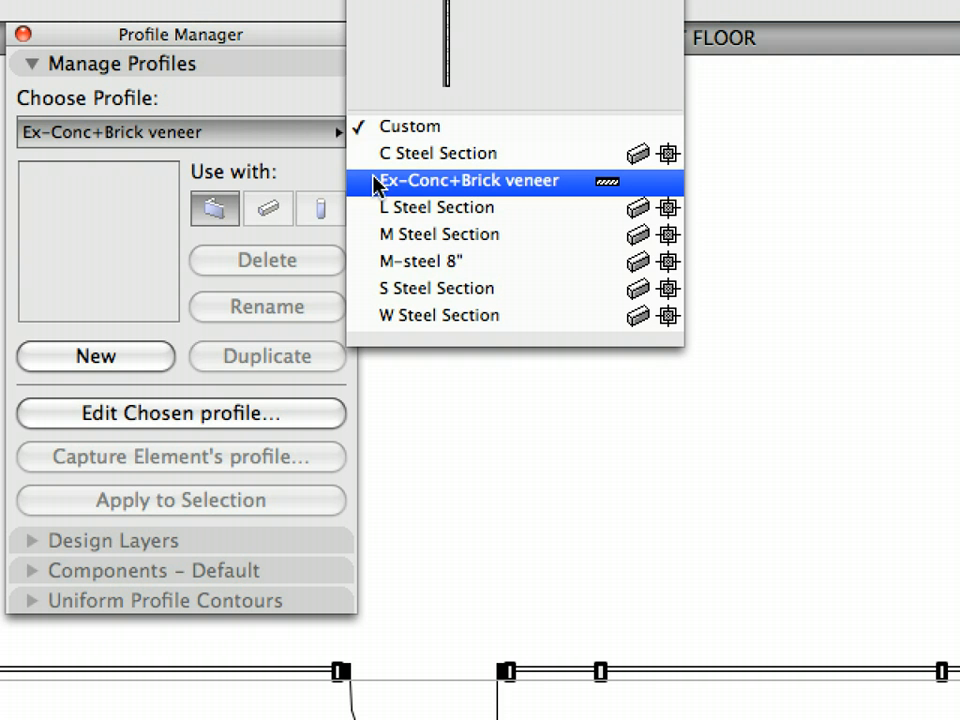
left_click(468, 181)
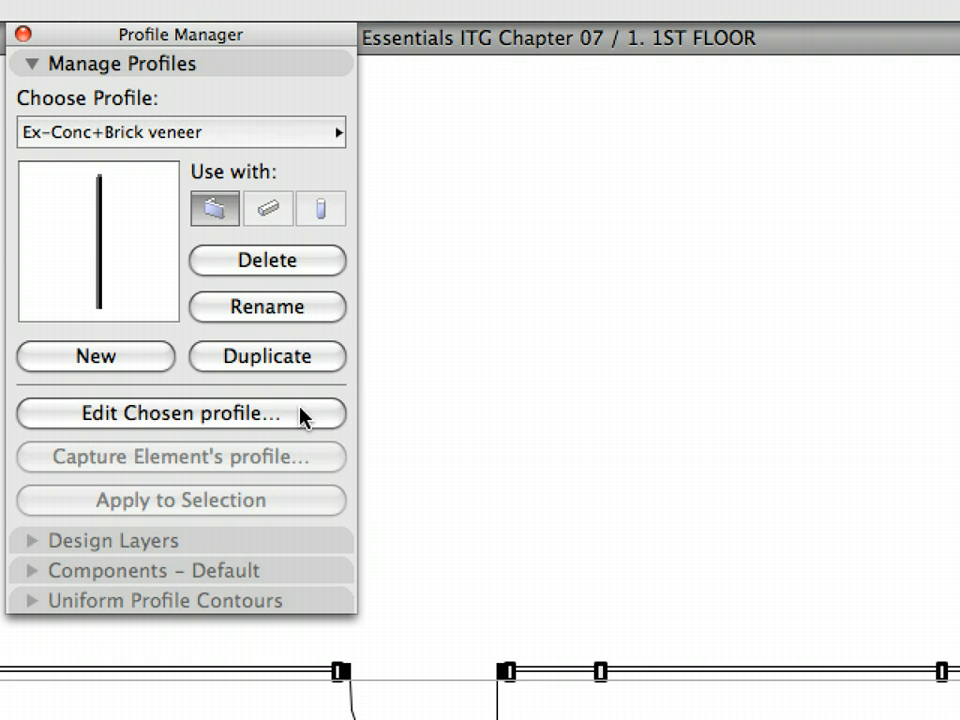
Step: Edit the Ex-Conc+Brick veneer profile and open the view display options
left_click(180, 413)
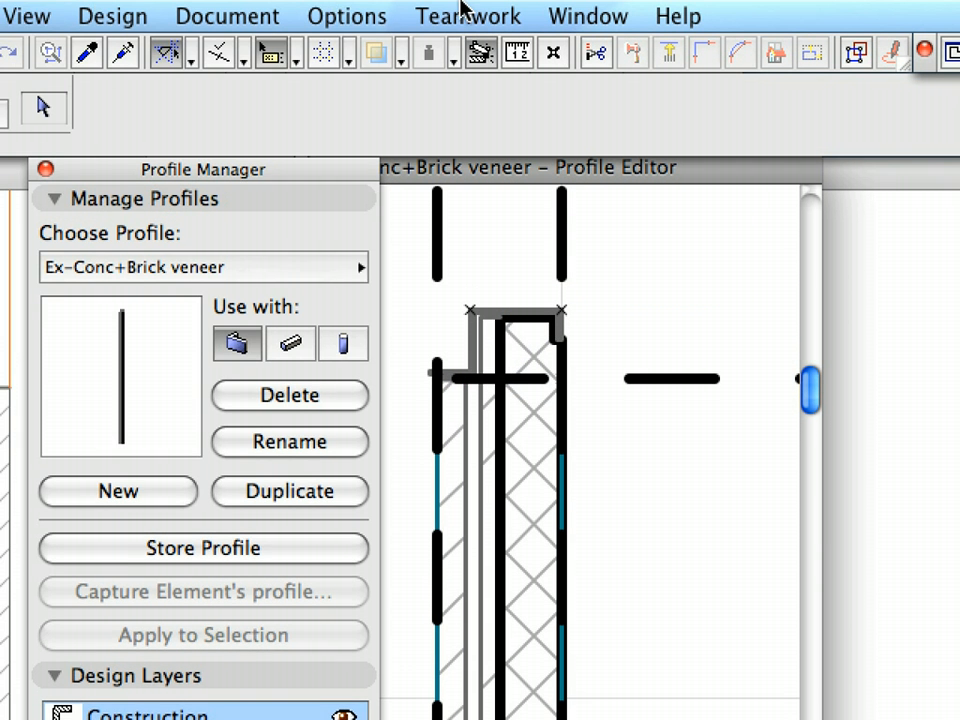
left_click(27, 15)
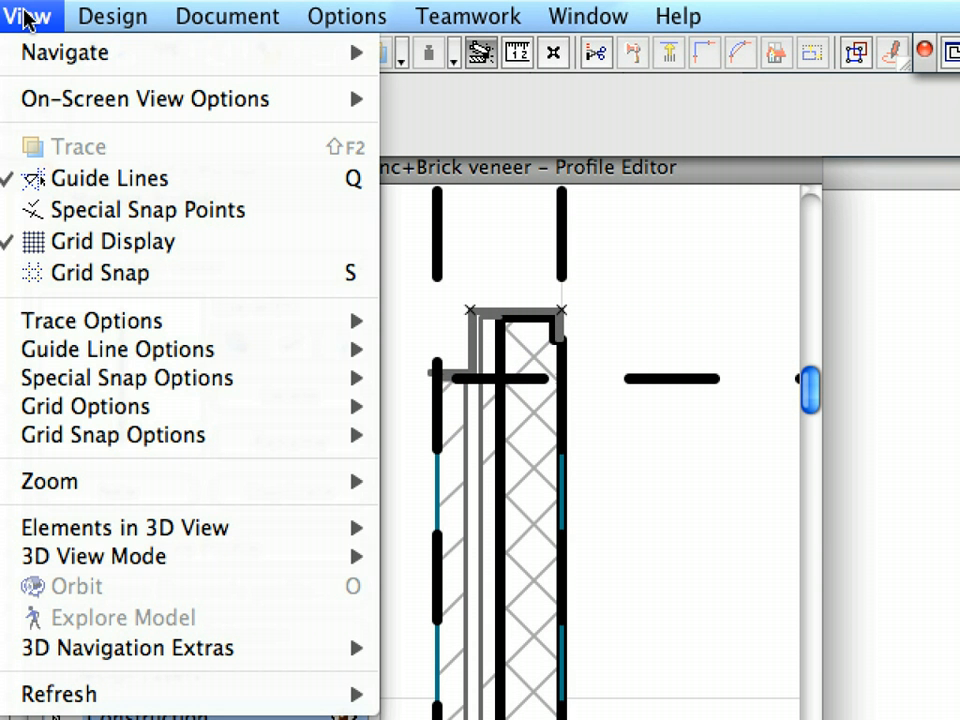
mouse_move(145, 98)
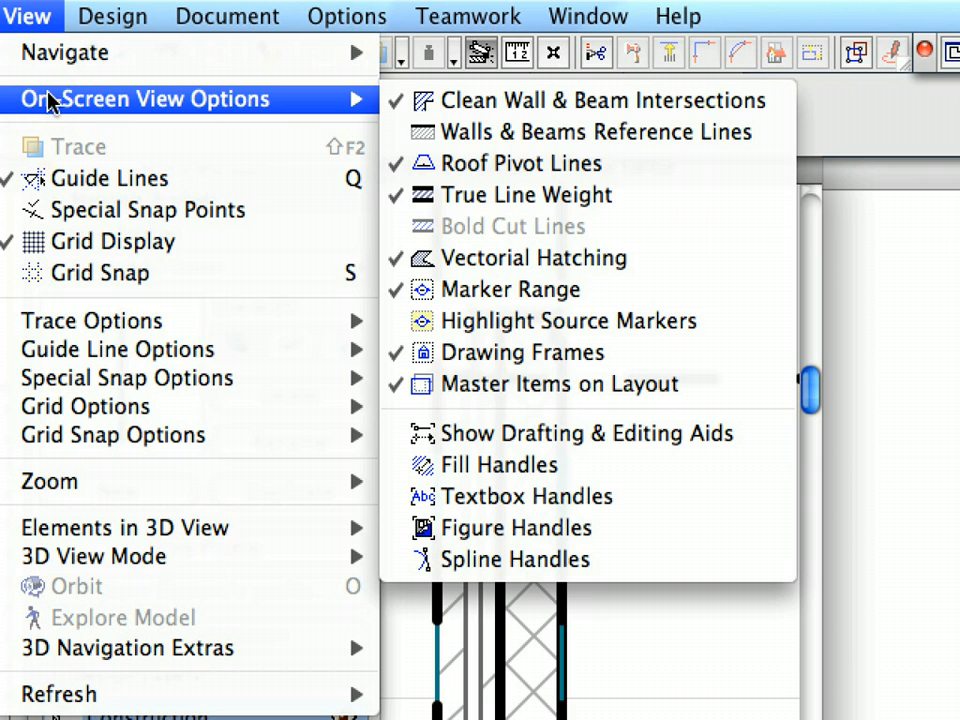
mouse_move(650, 195)
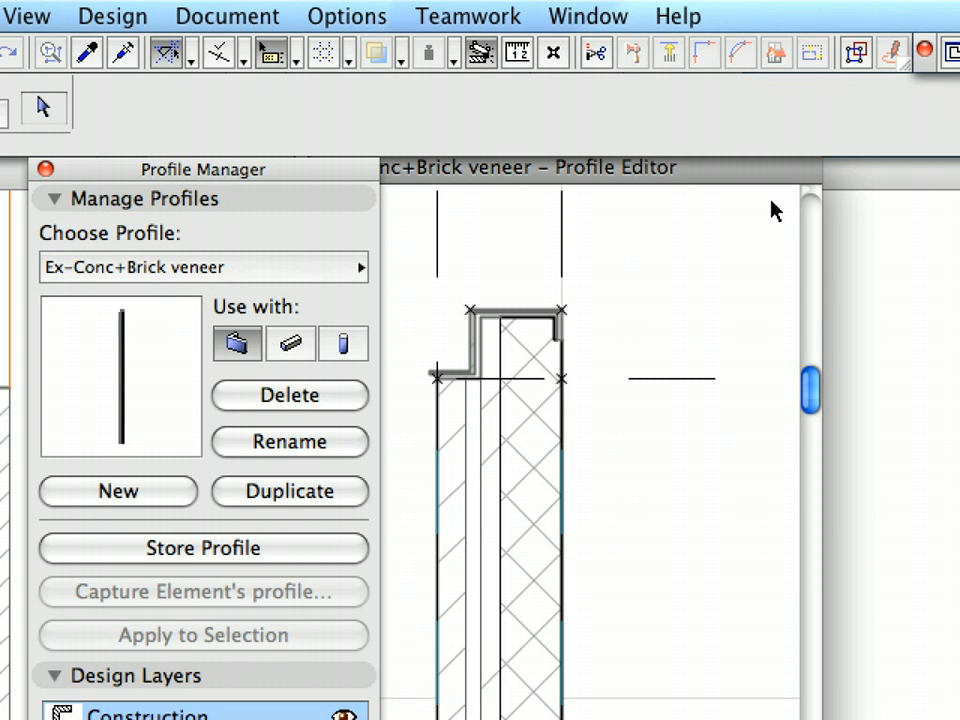
Step: Select the Block Concrete component, then close the Profile Editor back to the floor plan
left_click(563, 410)
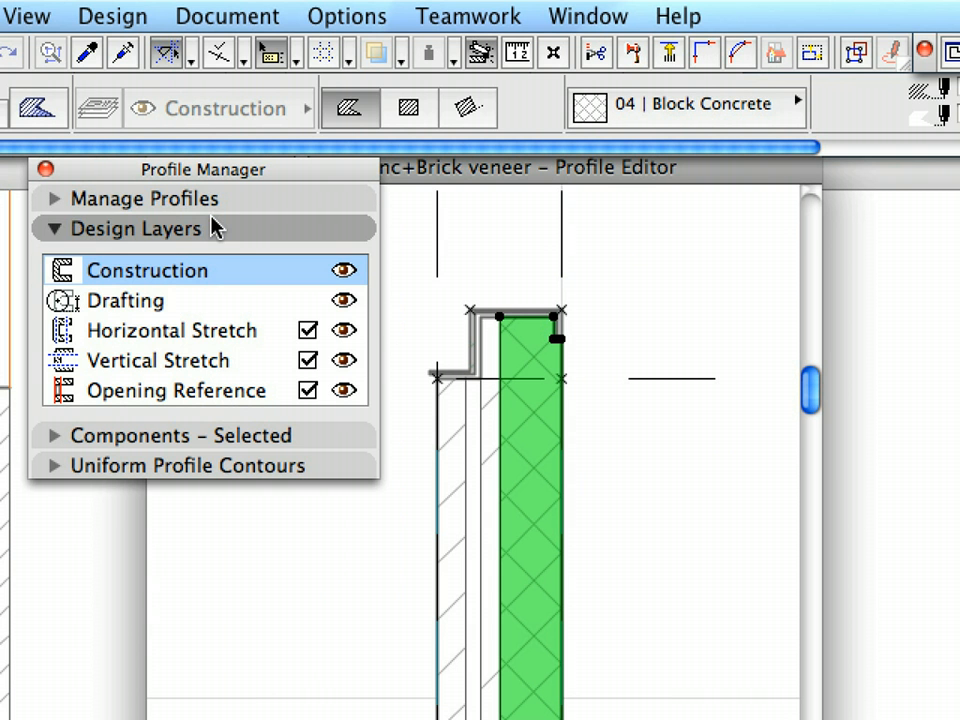
left_click(178, 435)
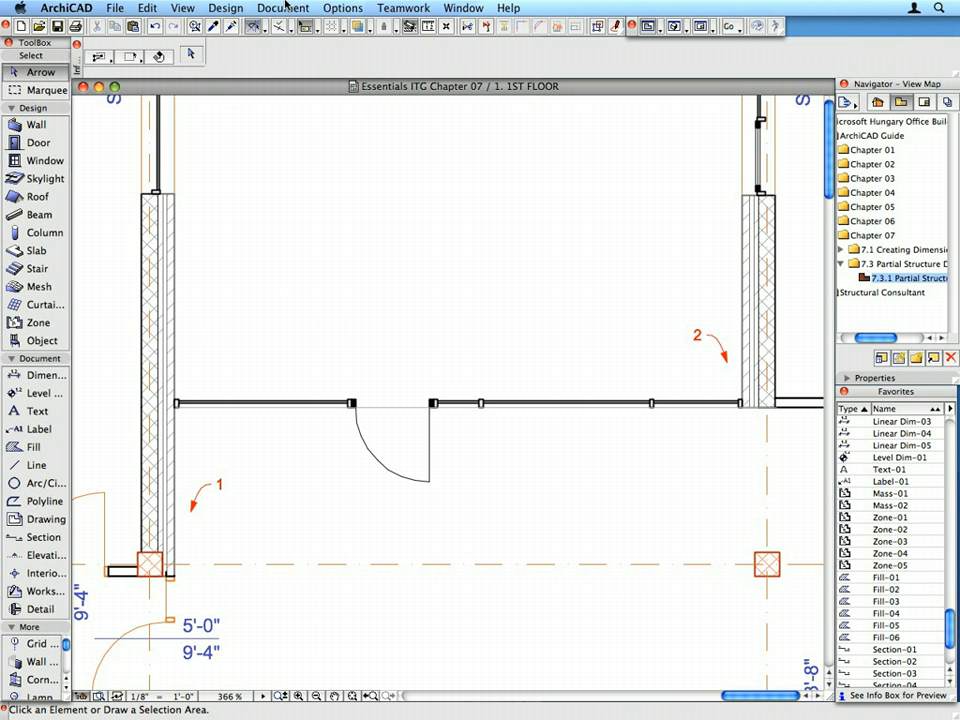
Step: Set Partial Structure Display to Core Only and confirm
left_click(283, 8)
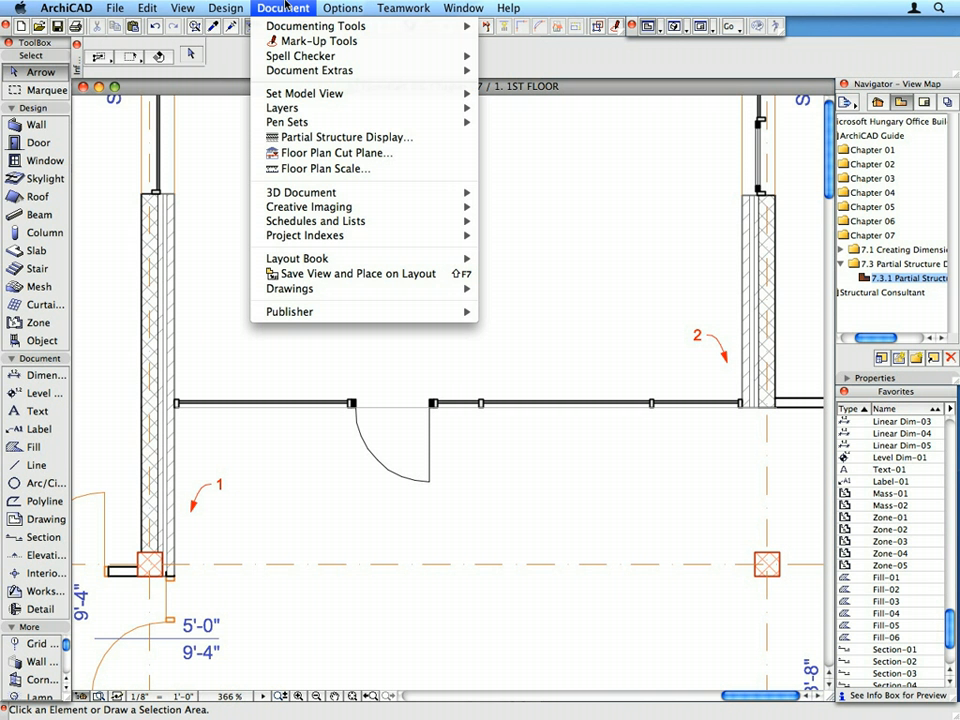
mouse_move(345, 137)
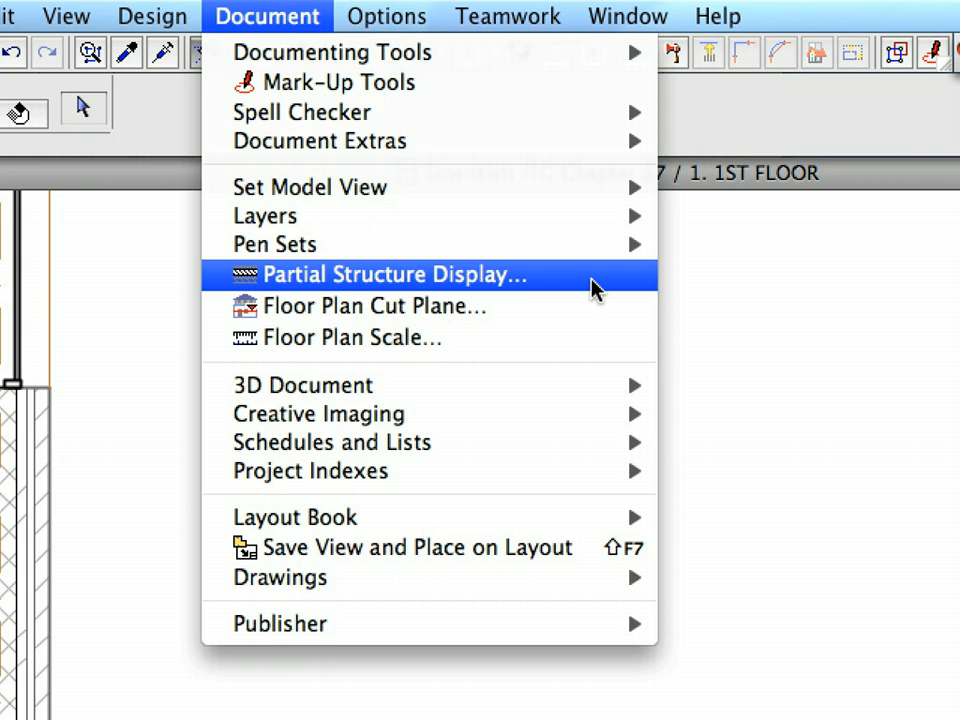
left_click(393, 274)
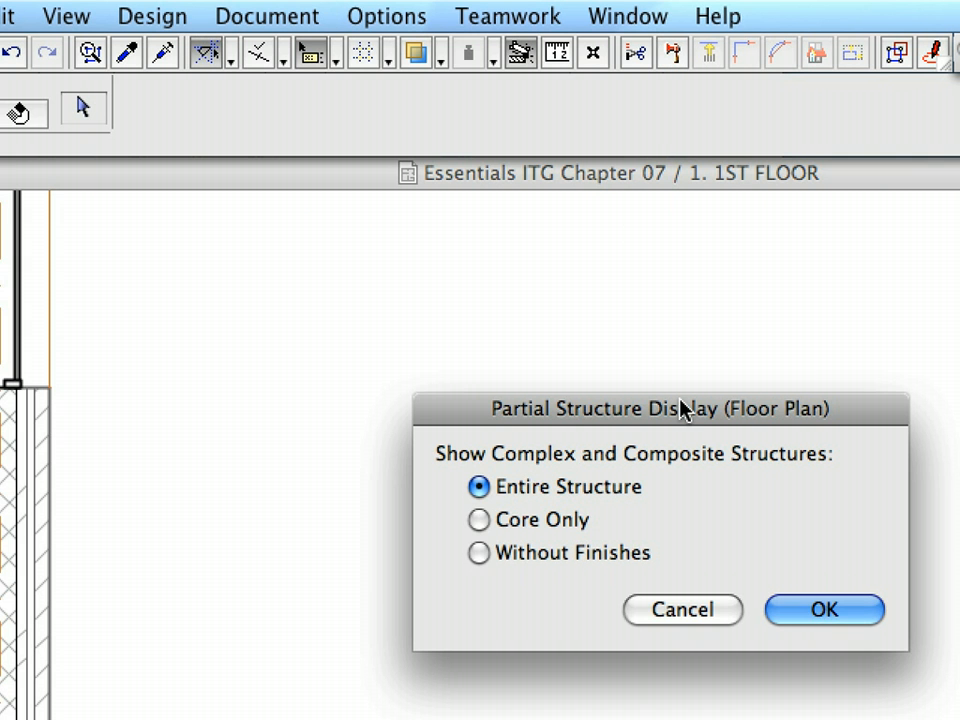
left_click_drag(685, 408, 500, 255)
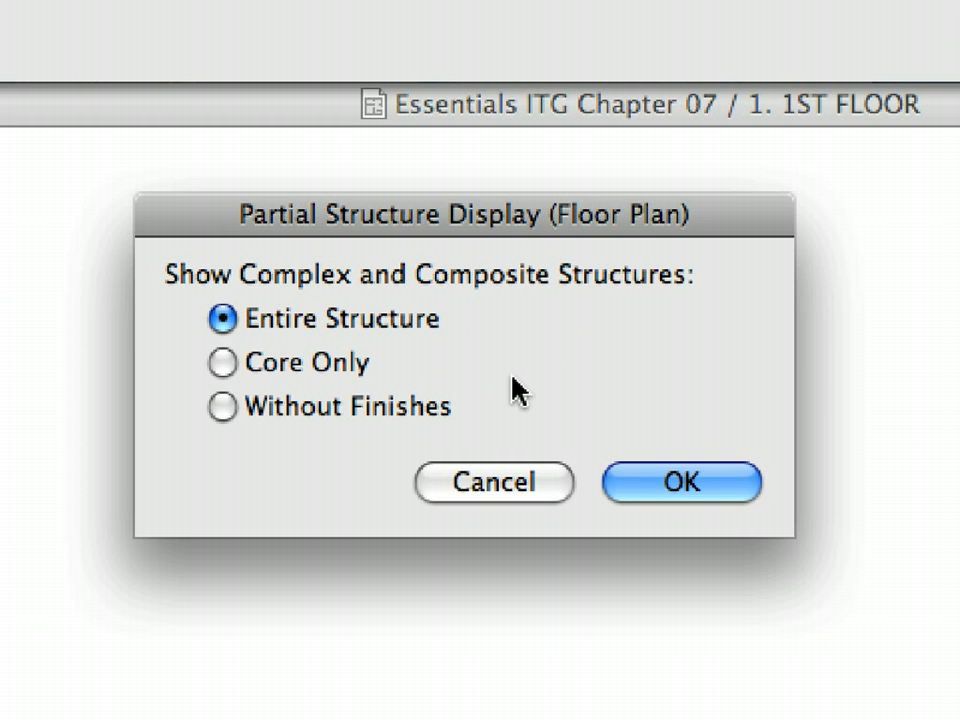
mouse_move(345, 390)
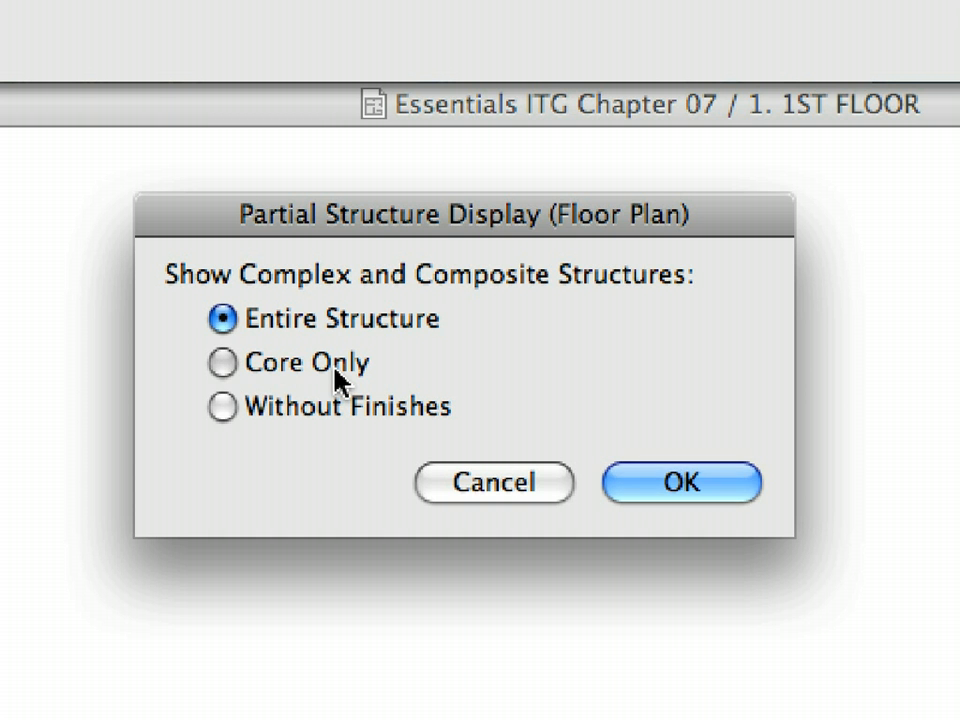
left_click(222, 363)
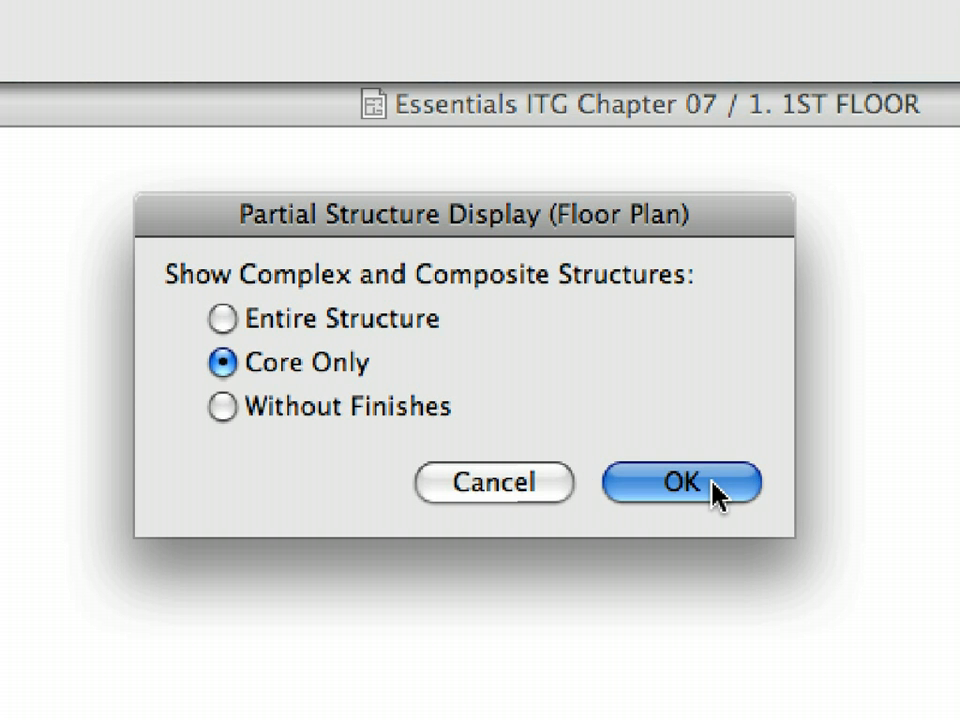
left_click(680, 482)
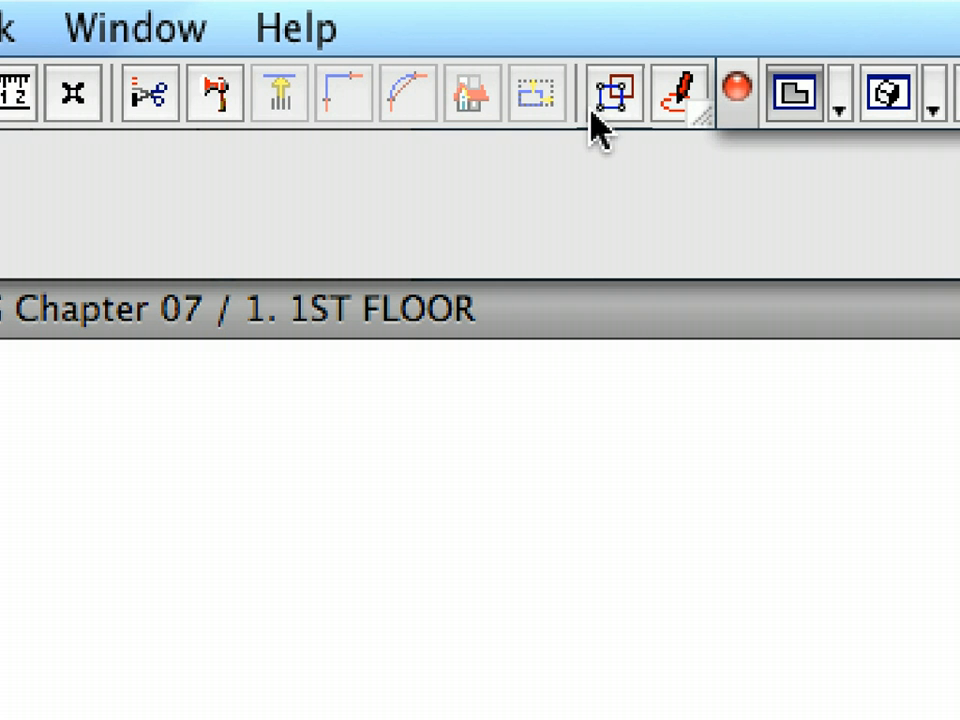
mouse_move(610, 95)
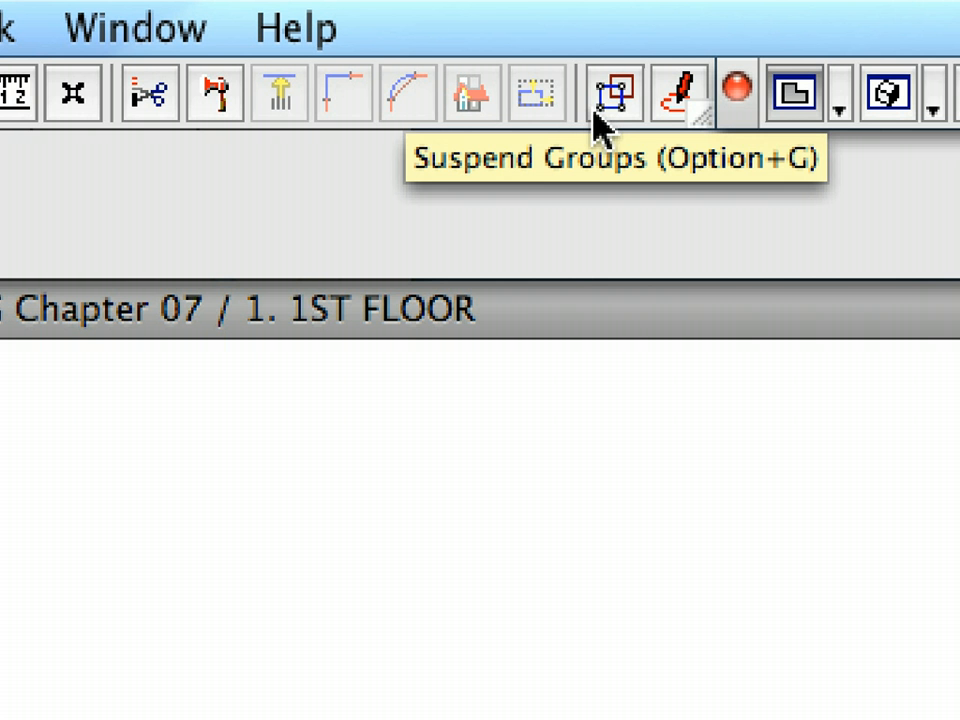
mouse_move(598, 158)
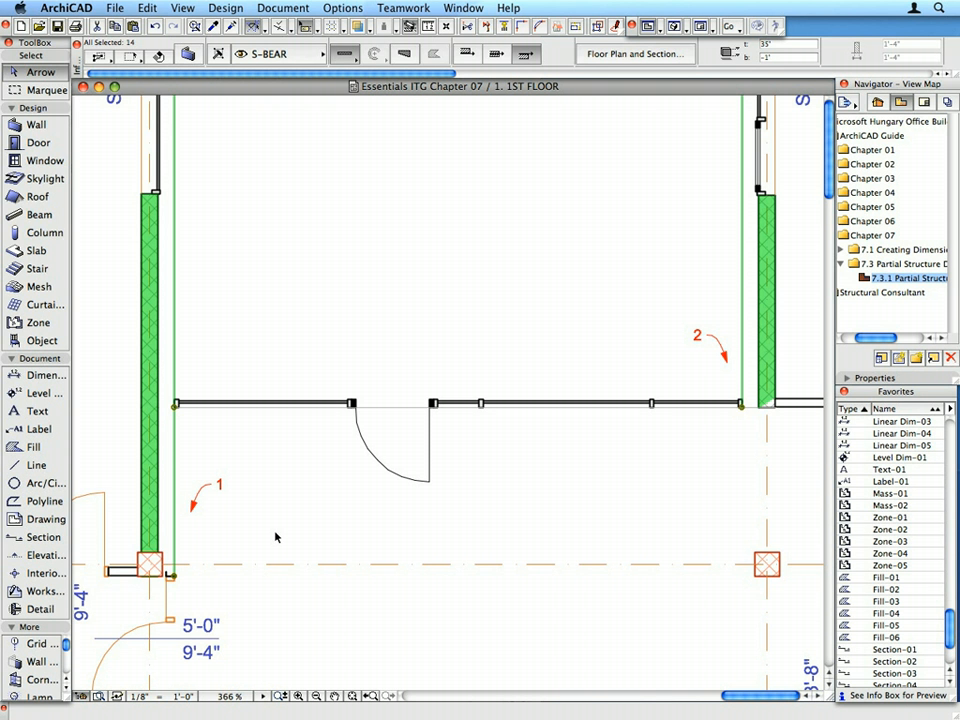
Step: Show the selected 1st-floor walls in 3D from the context menu
right_click(276, 537)
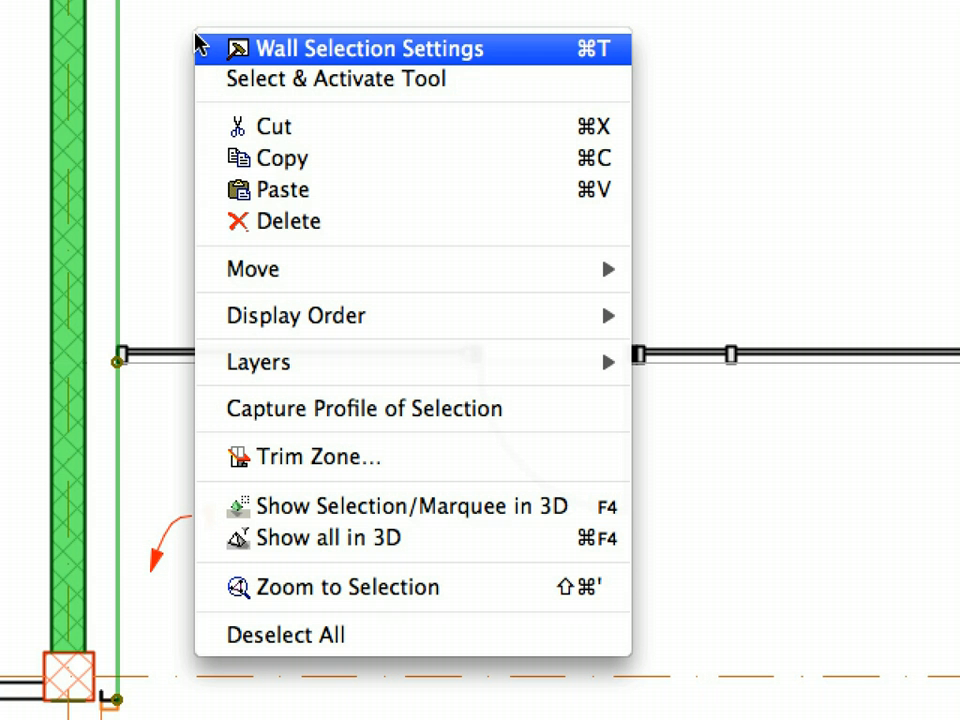
mouse_move(500, 506)
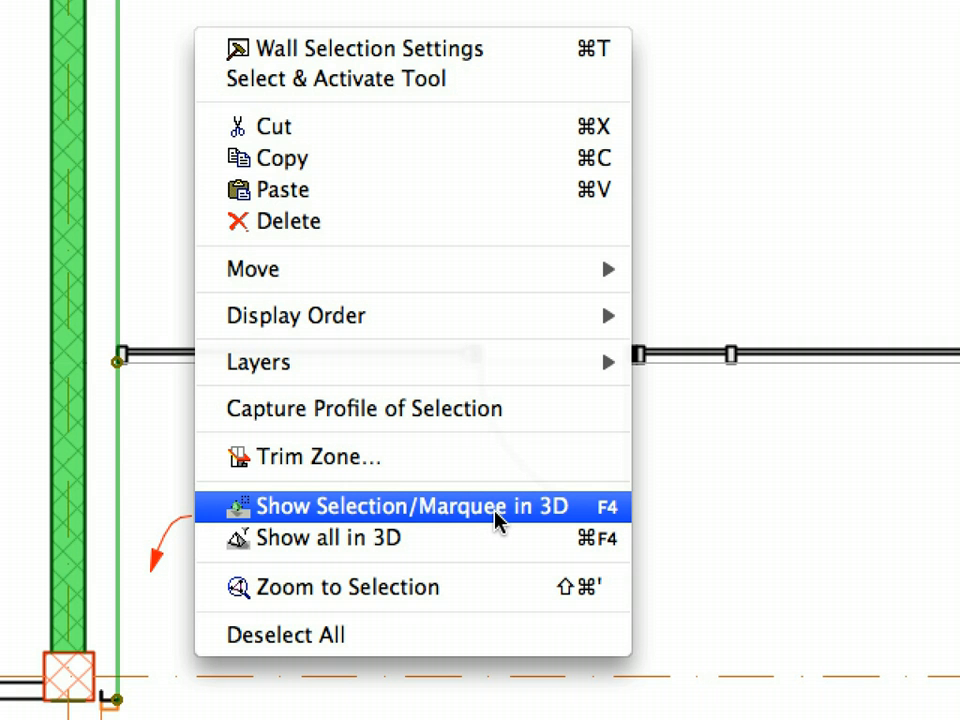
left_click(410, 506)
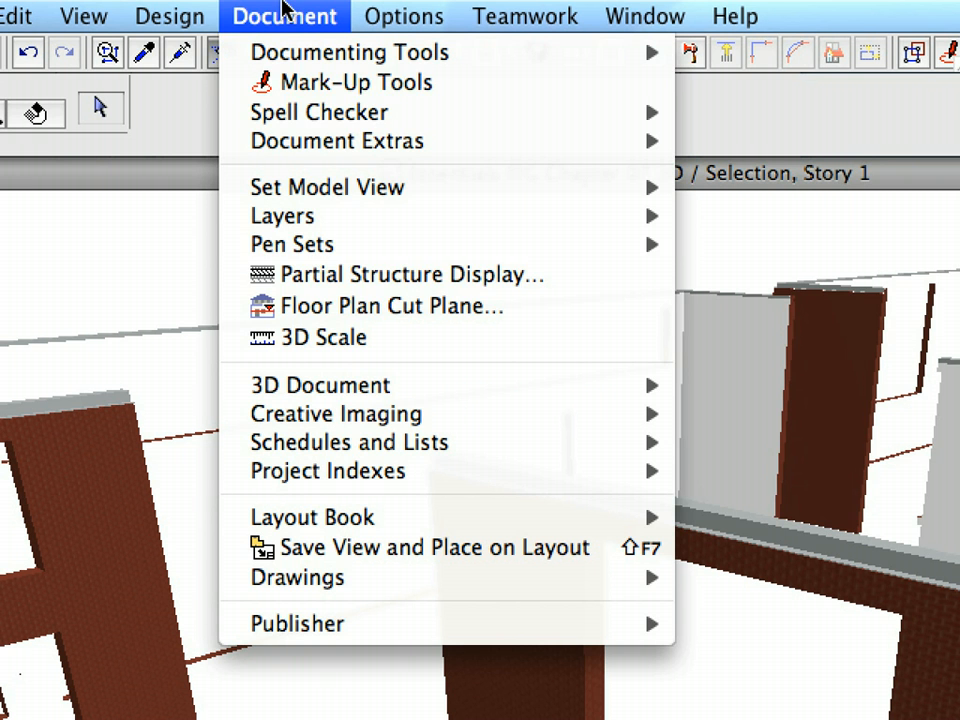
mouse_move(360, 274)
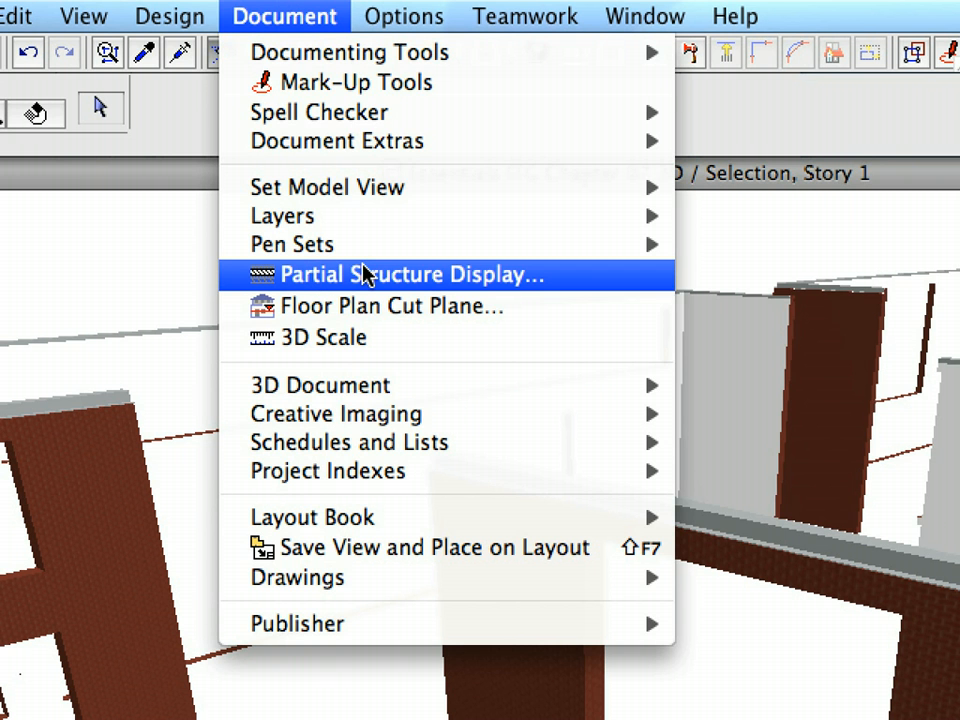
left_click(410, 274)
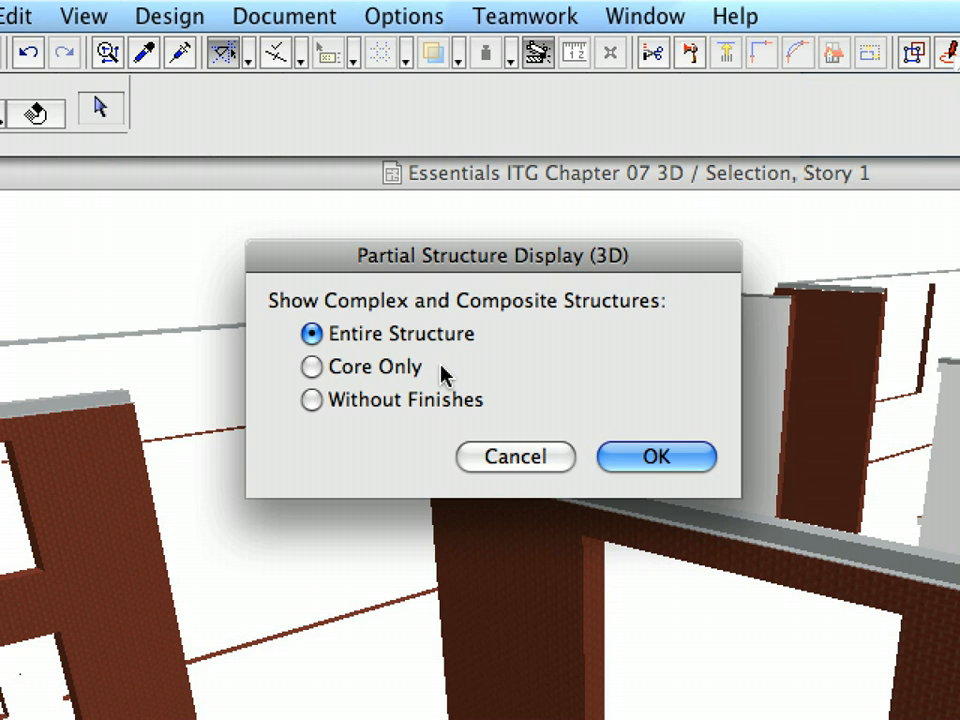
left_click(311, 367)
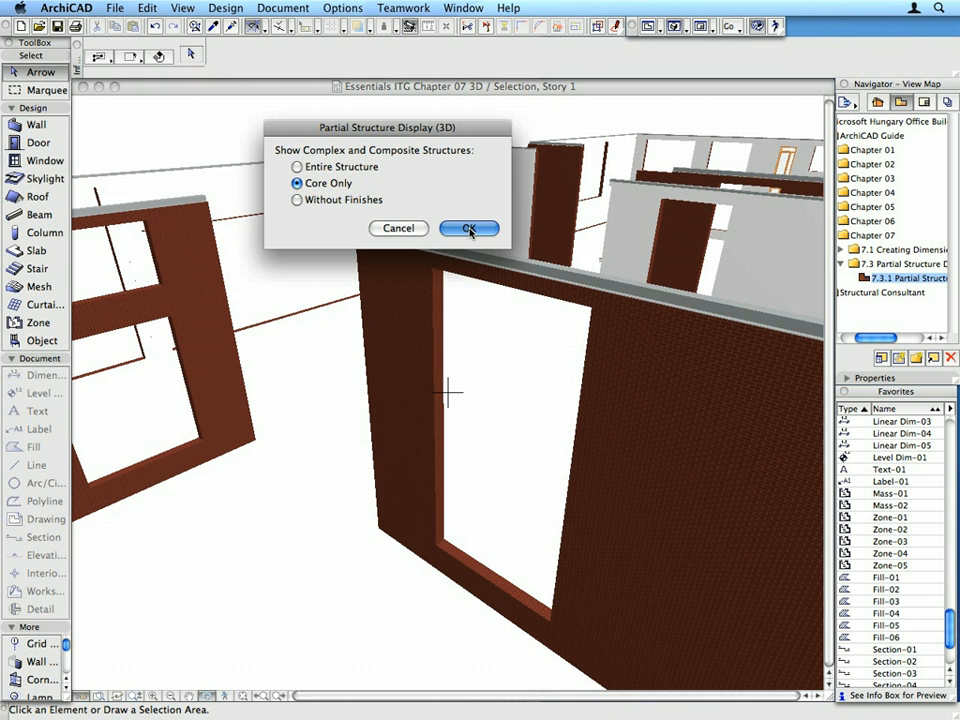
left_click(468, 228)
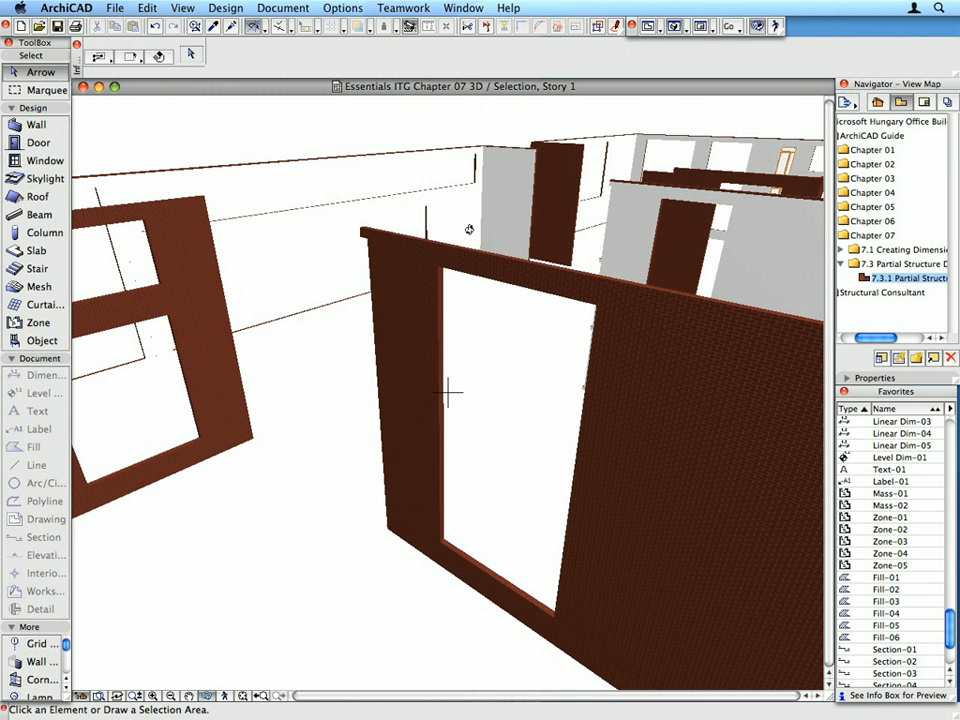
mouse_move(438, 90)
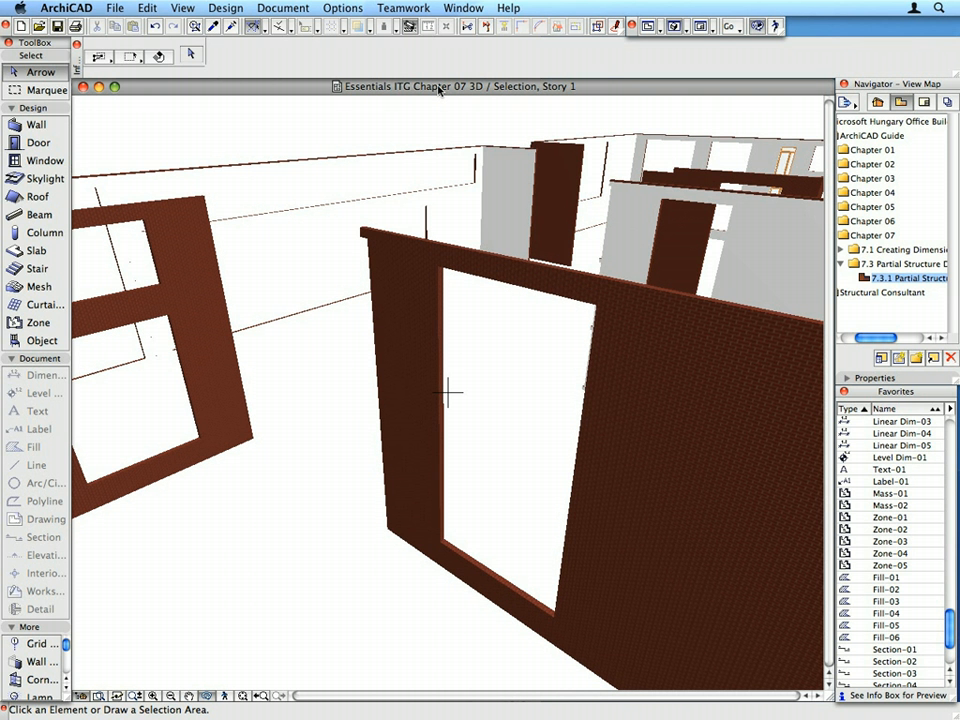
mouse_move(605, 82)
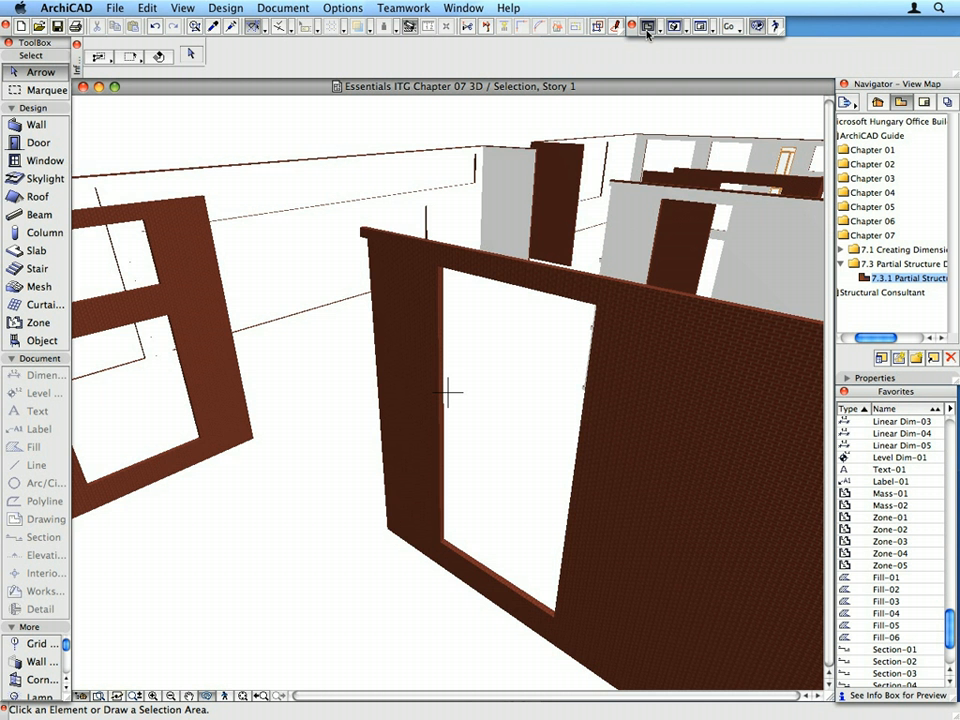
Step: Back on the 1st floor plan, select Structural Consultant and start Clone a Folder
left_click(647, 26)
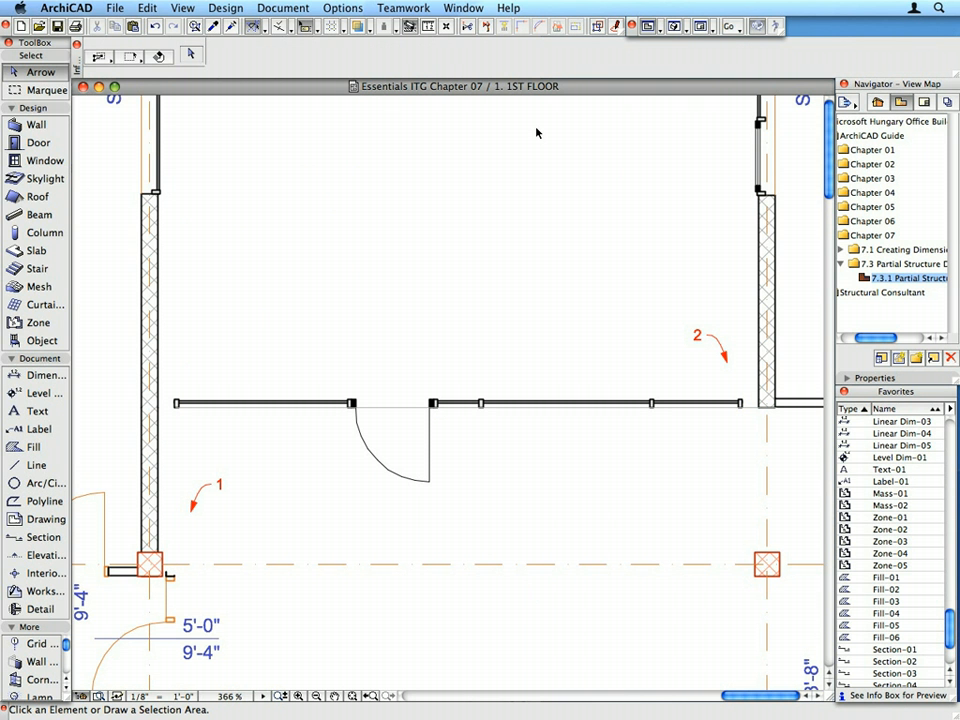
mouse_move(570, 92)
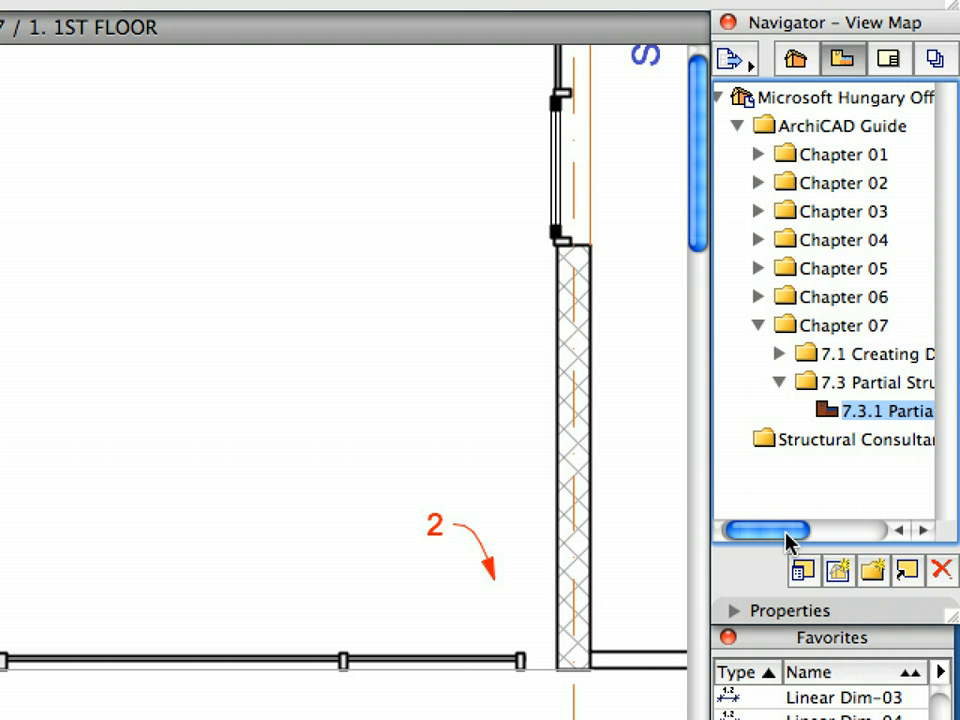
left_click(850, 440)
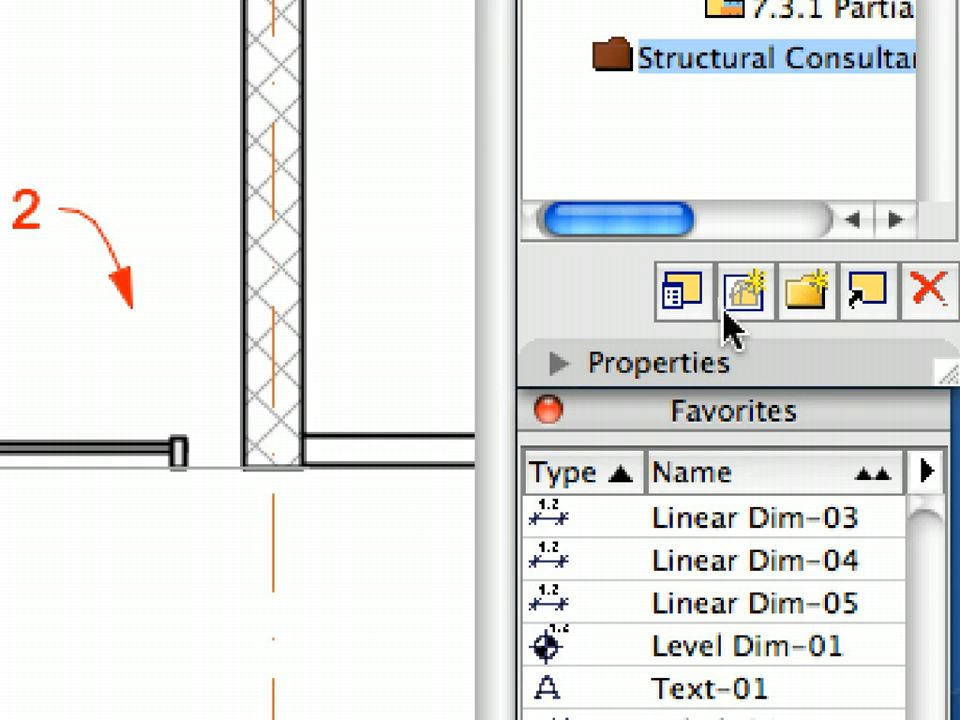
mouse_move(860, 325)
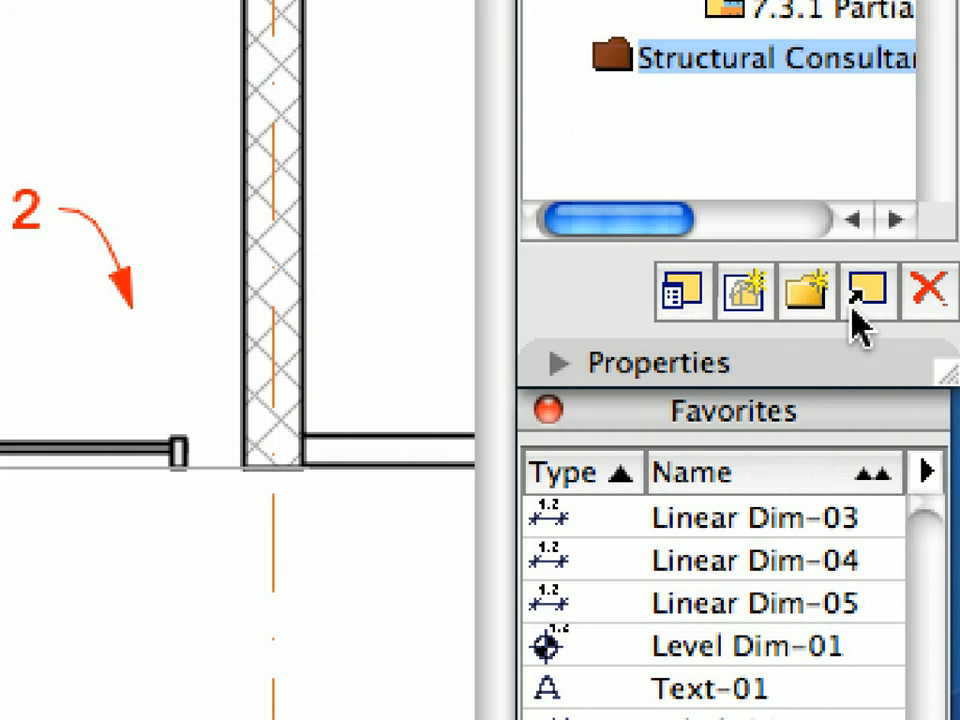
mouse_move(868, 290)
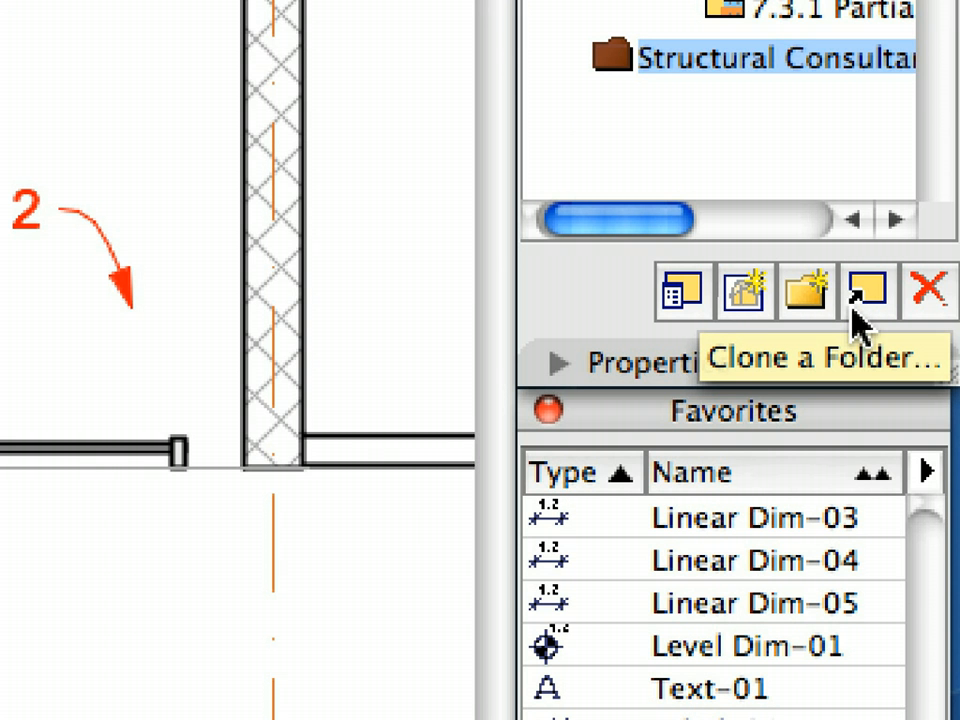
left_click(869, 290)
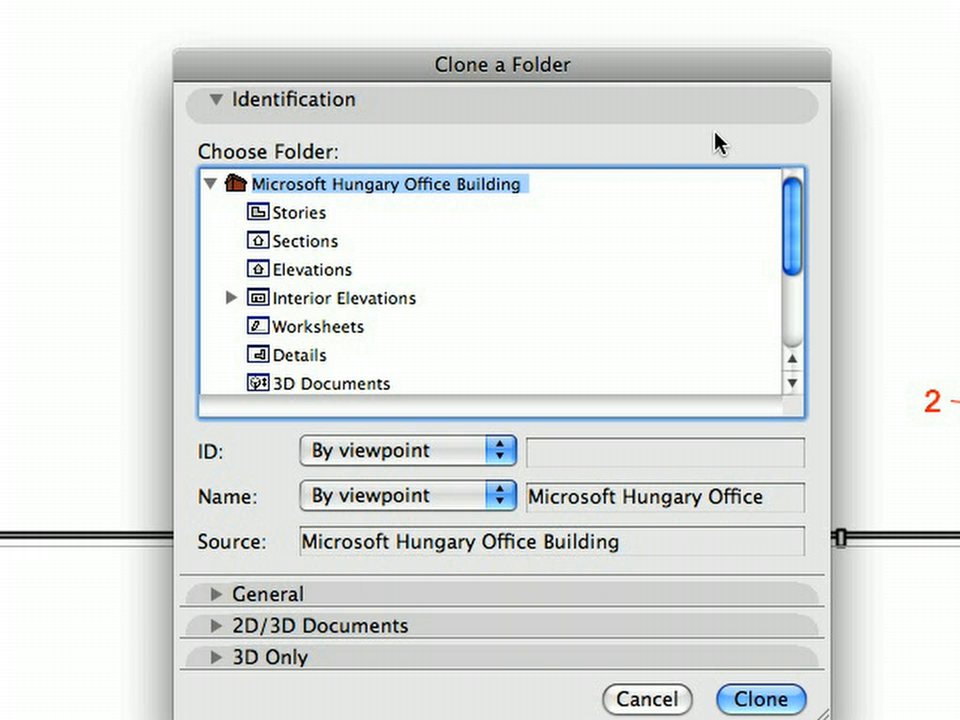
mouse_move(555, 219)
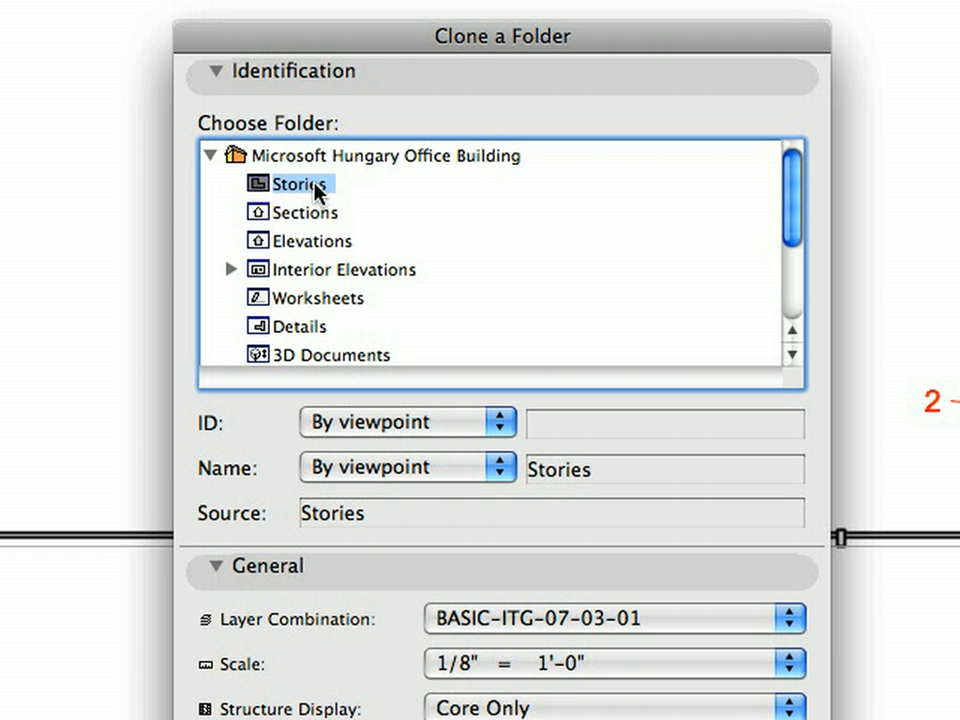
Step: Clone the stories using Structural layer combination and Structural model view options
left_click(213, 71)
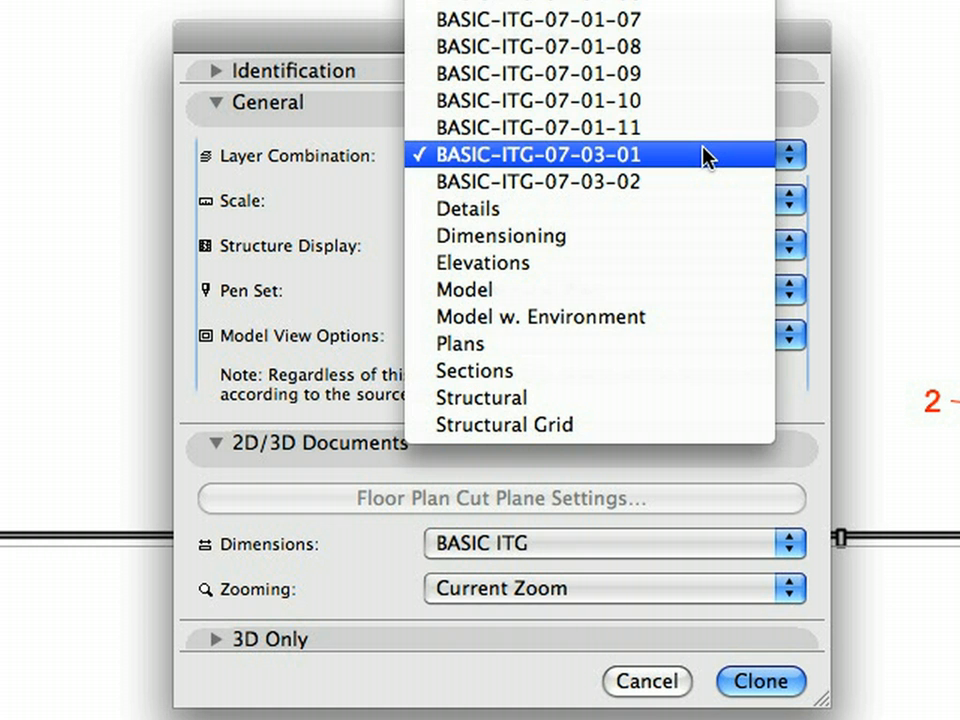
mouse_move(685, 397)
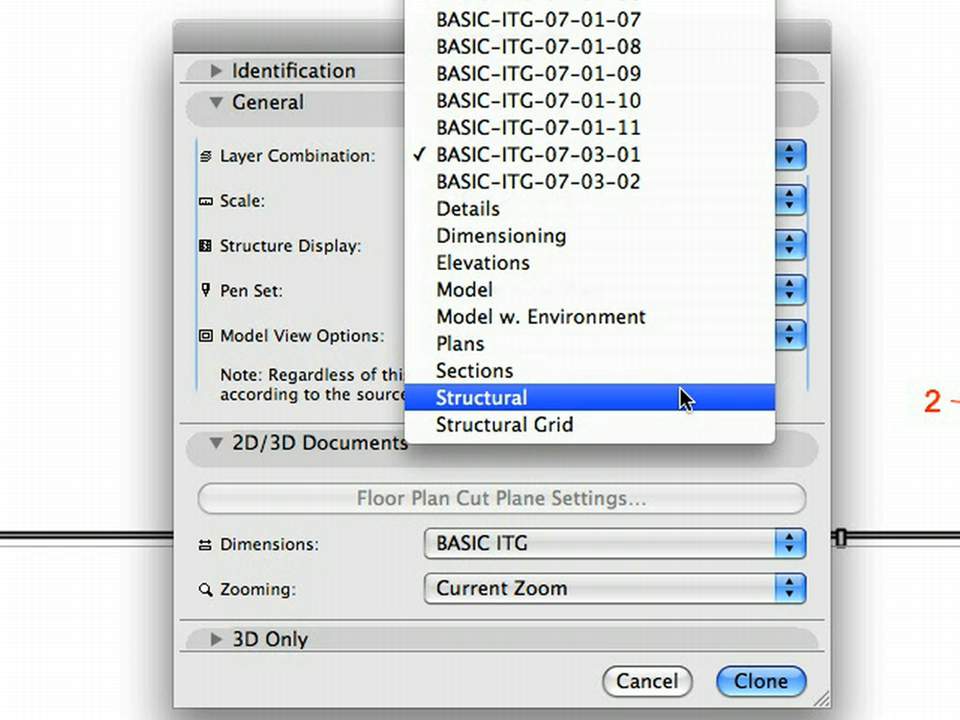
left_click(481, 397)
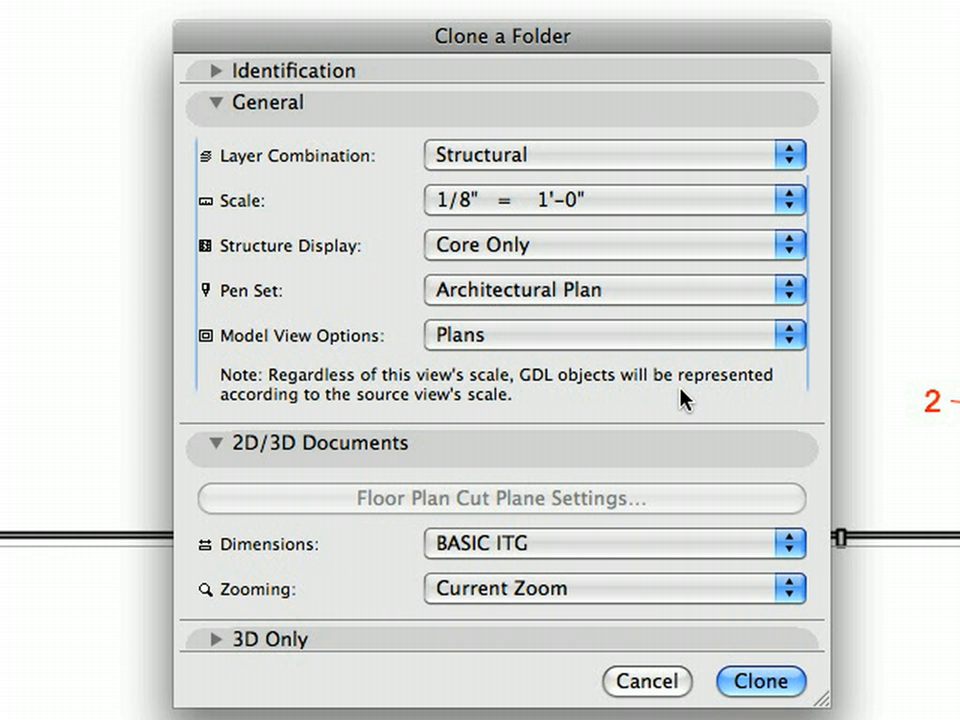
mouse_move(683, 345)
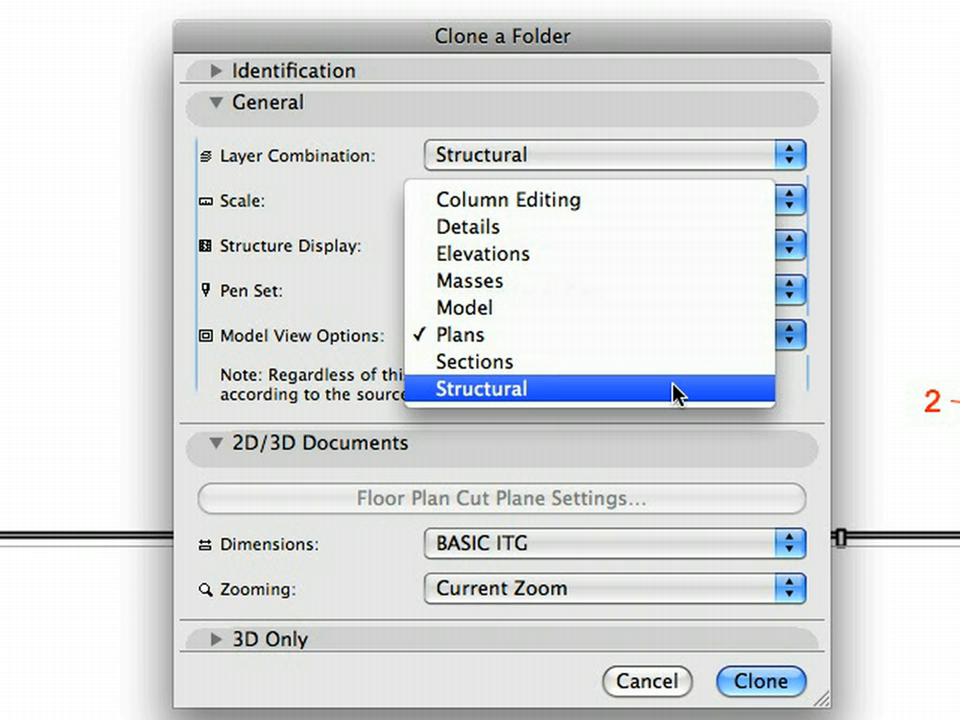
left_click(481, 388)
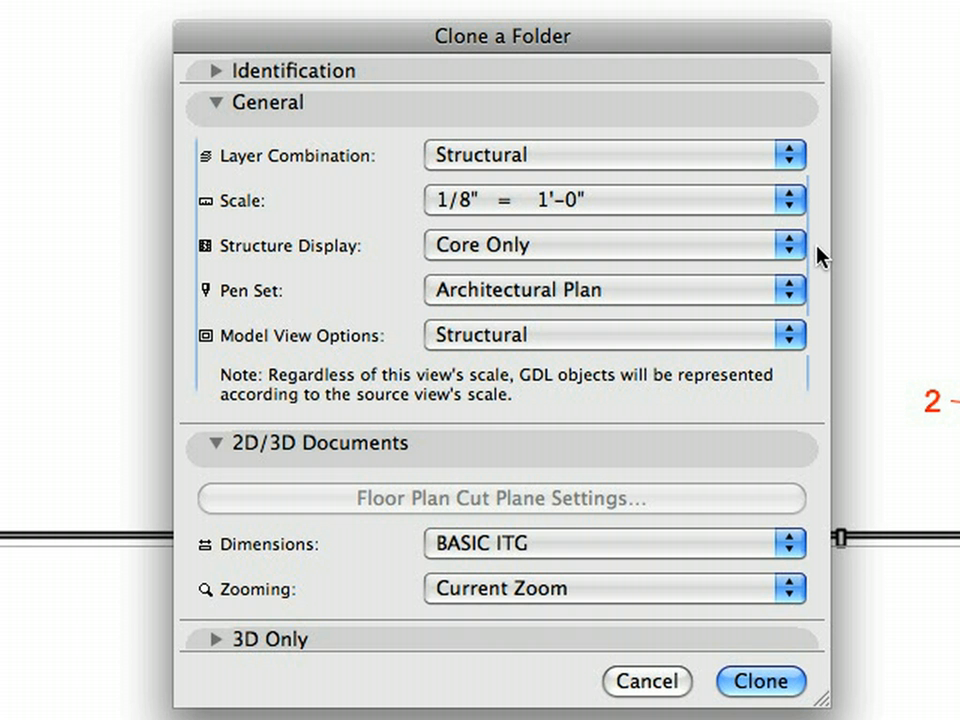
mouse_move(805, 620)
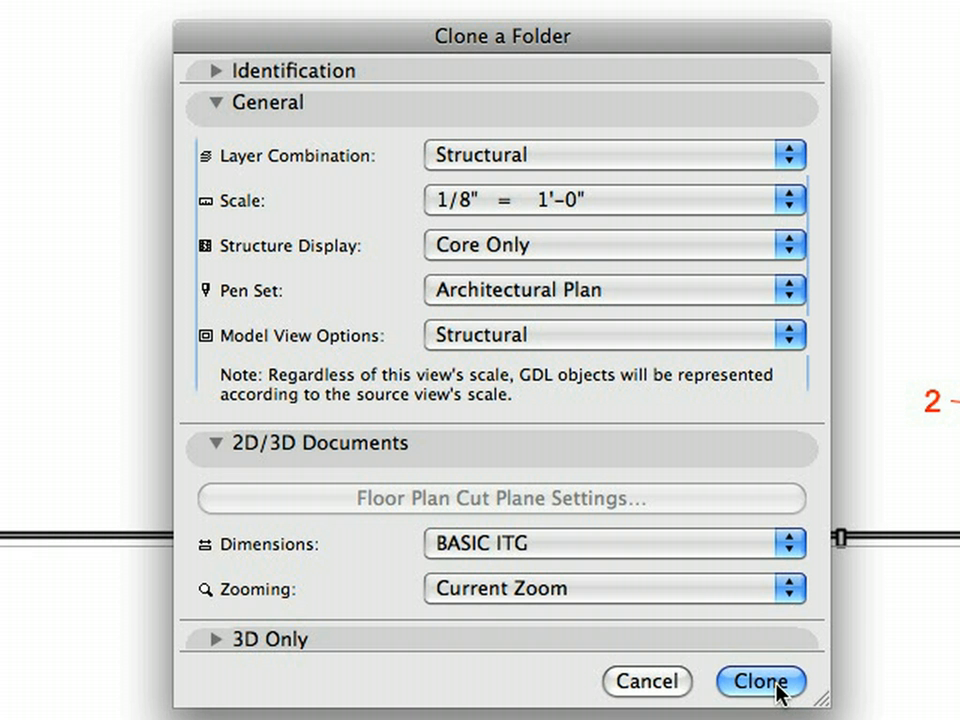
left_click(760, 681)
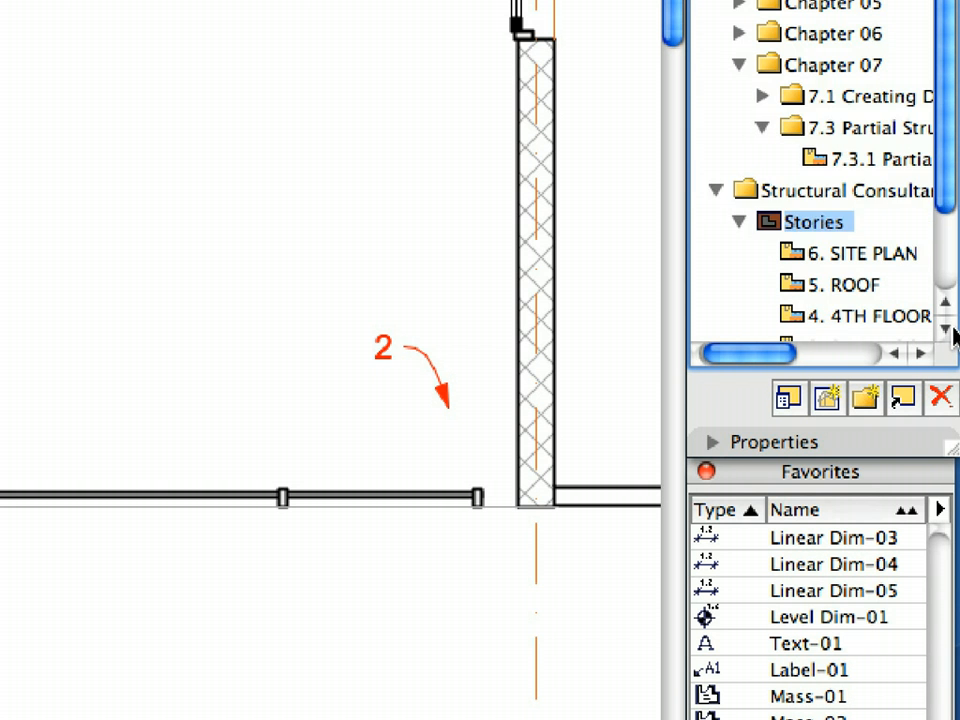
Step: Open 1. 1ST FLOOR under Structural Consultant > Stories in the View Map
scroll("down", 3)
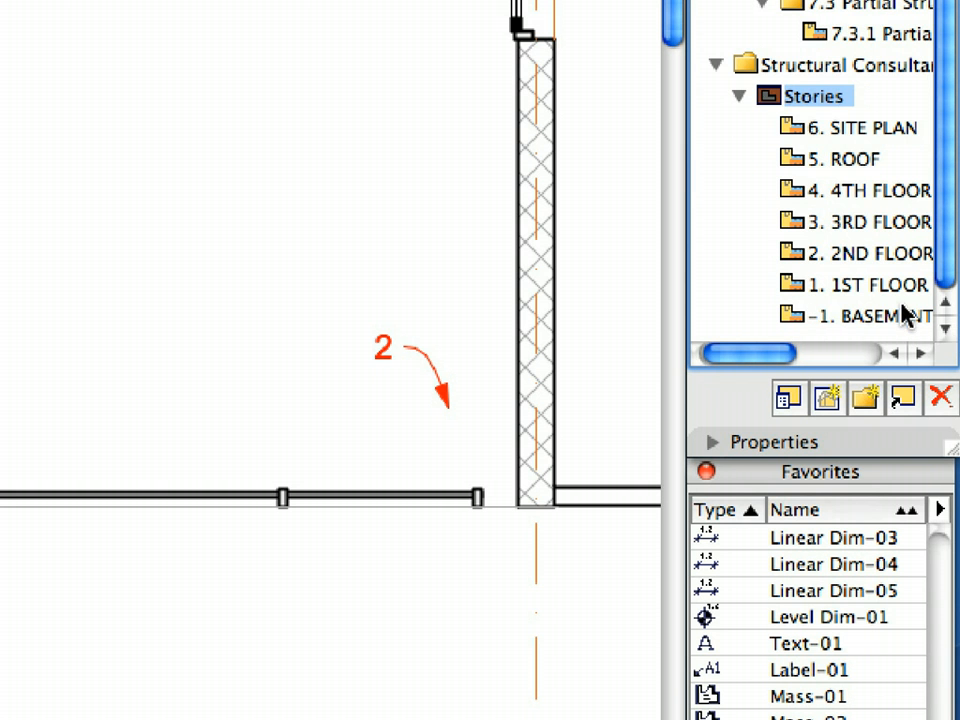
left_click(865, 284)
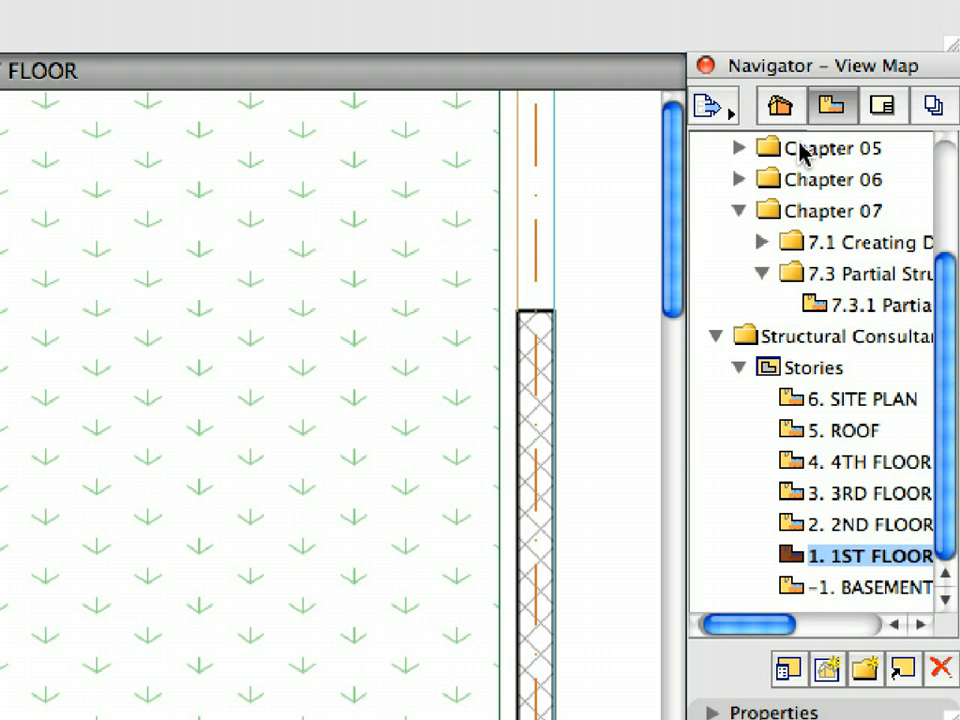
mouse_move(710, 107)
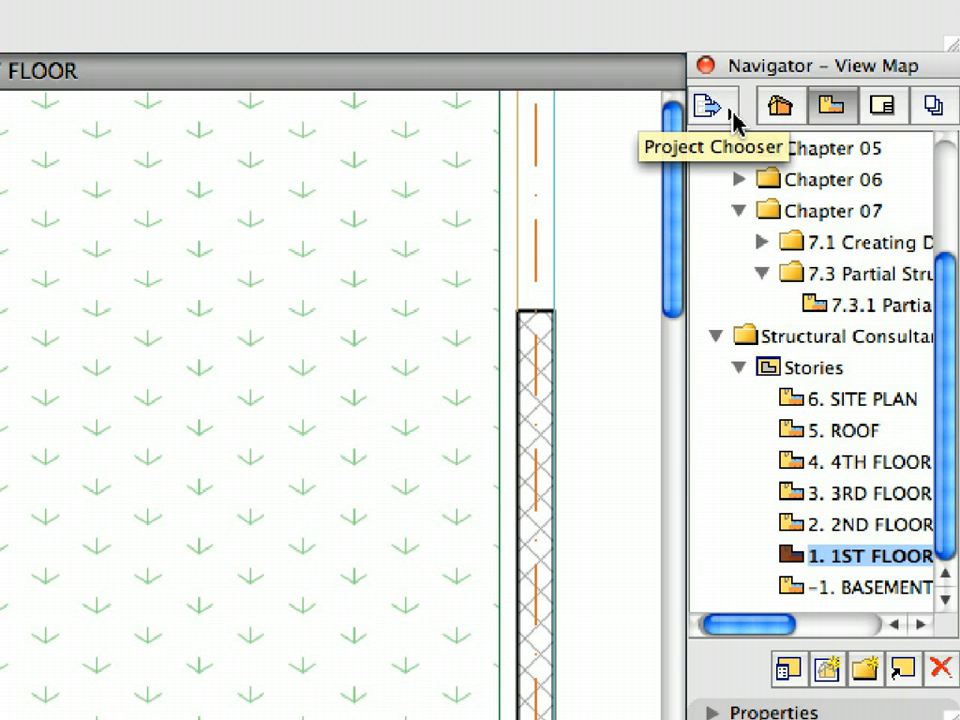
Step: Open the Organizer from Project Chooser and select Structural Consultant on the View Map
left_click(706, 105)
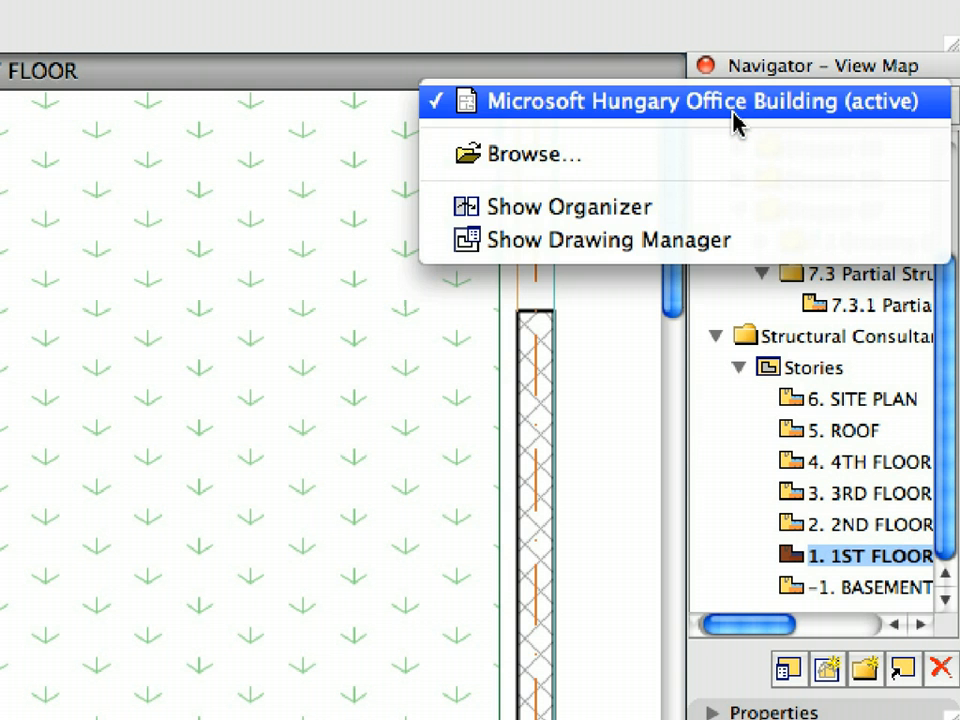
mouse_move(783, 204)
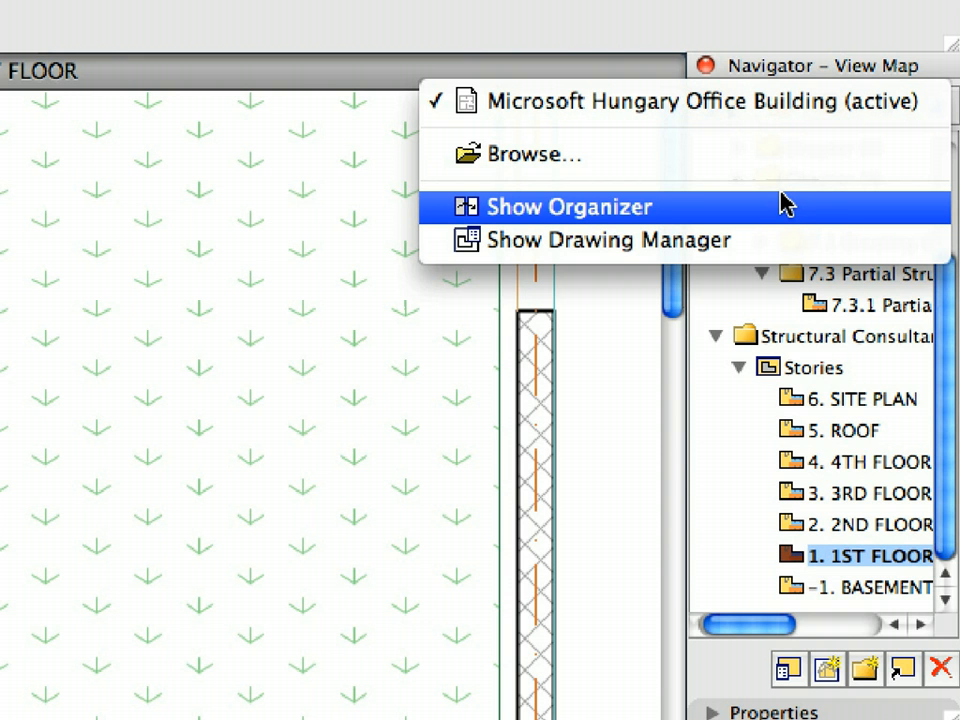
left_click(569, 206)
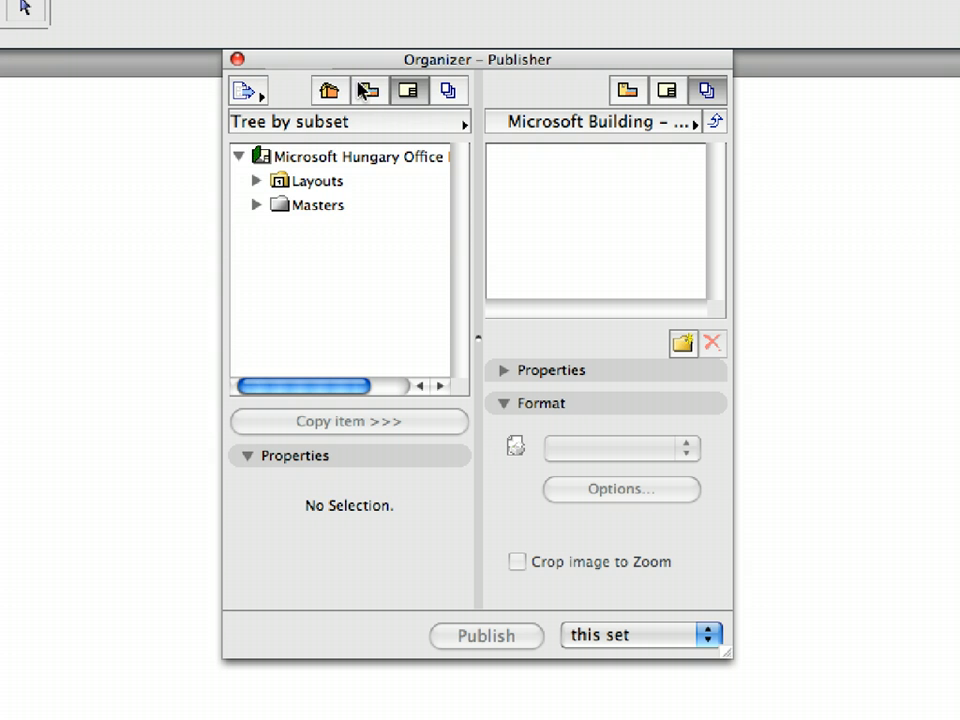
left_click(368, 90)
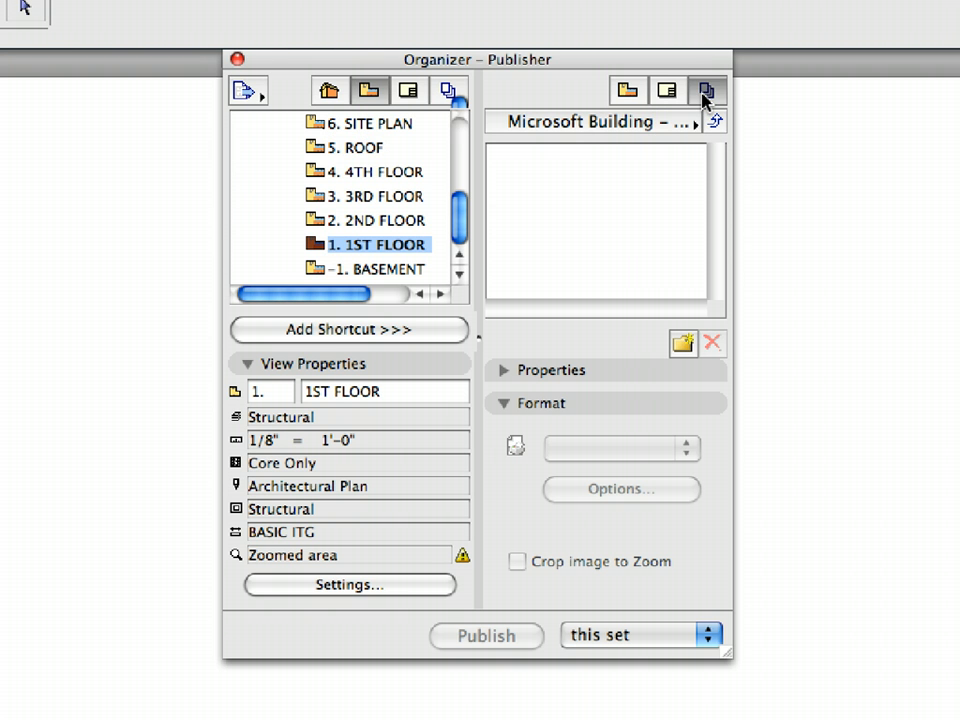
mouse_move(706, 91)
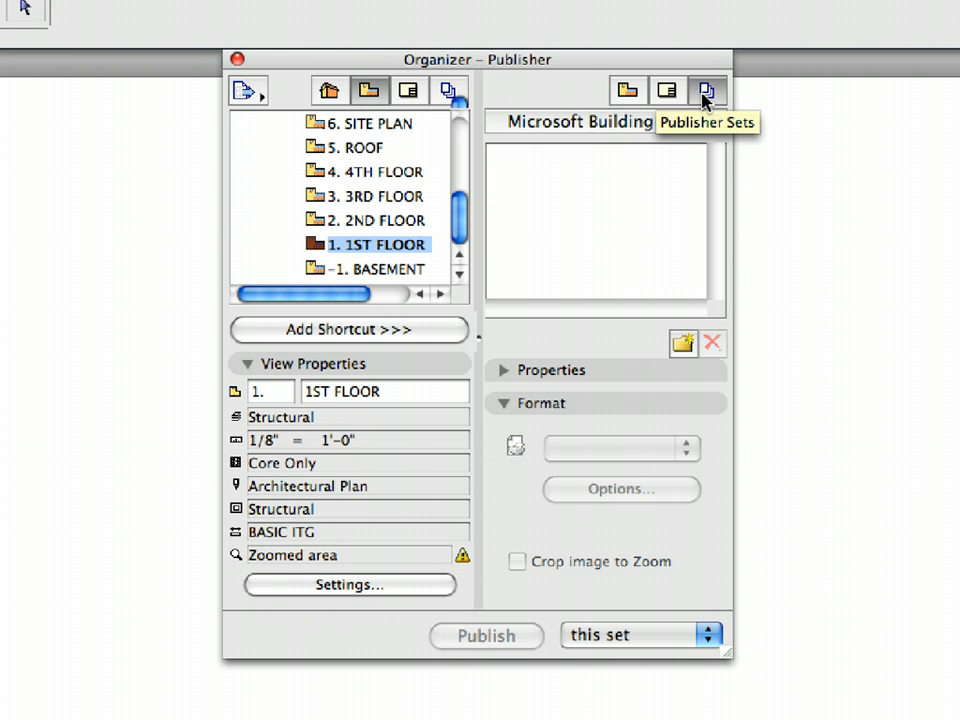
mouse_move(575, 181)
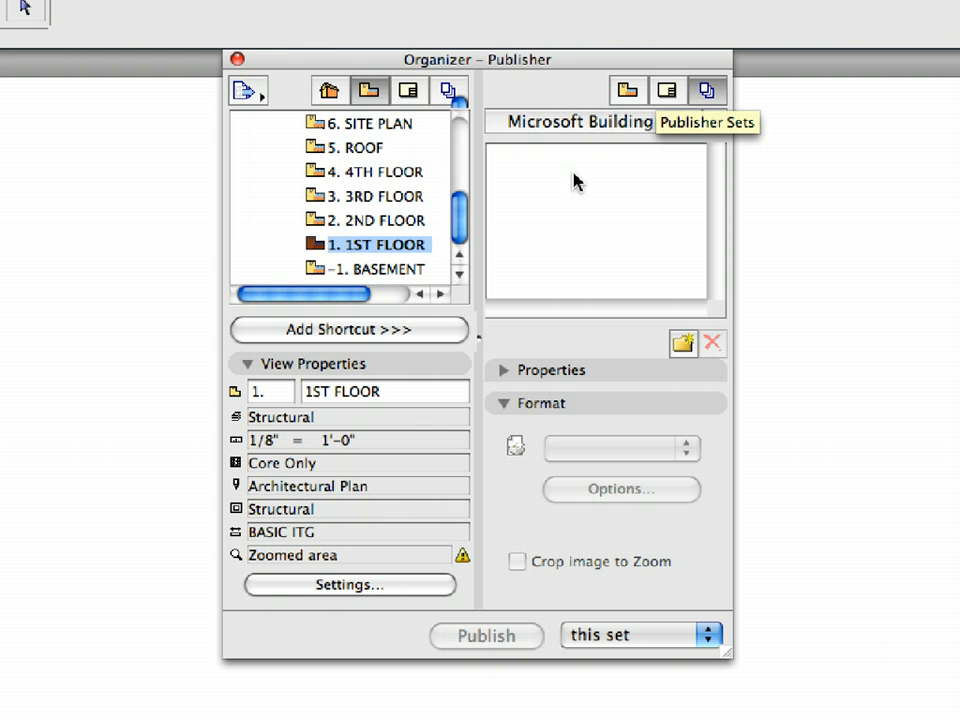
scroll("up", 3)
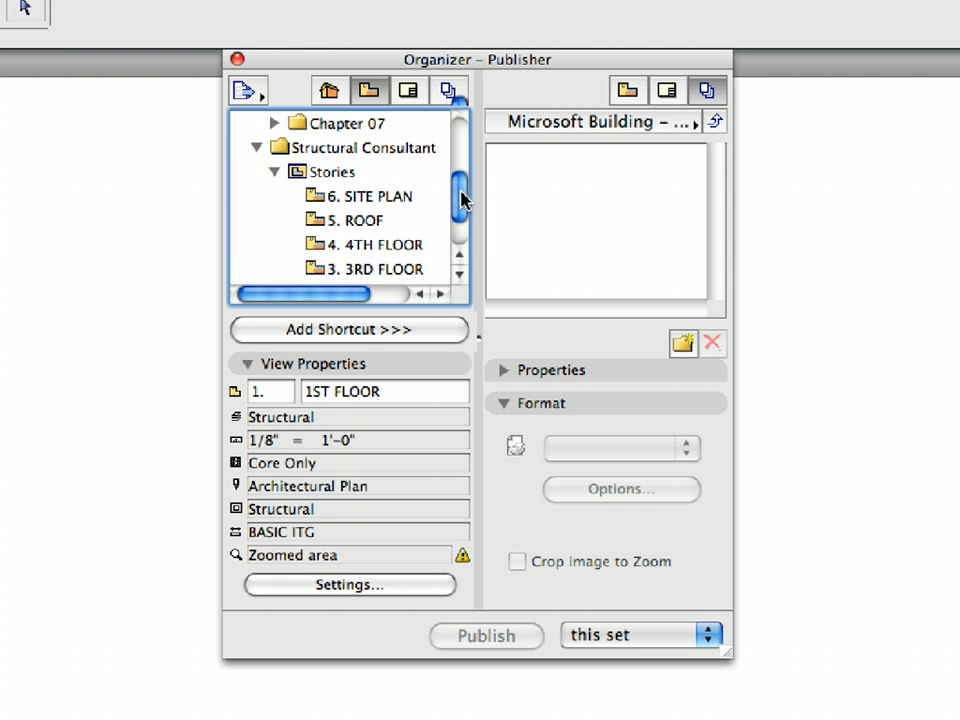
left_click(363, 147)
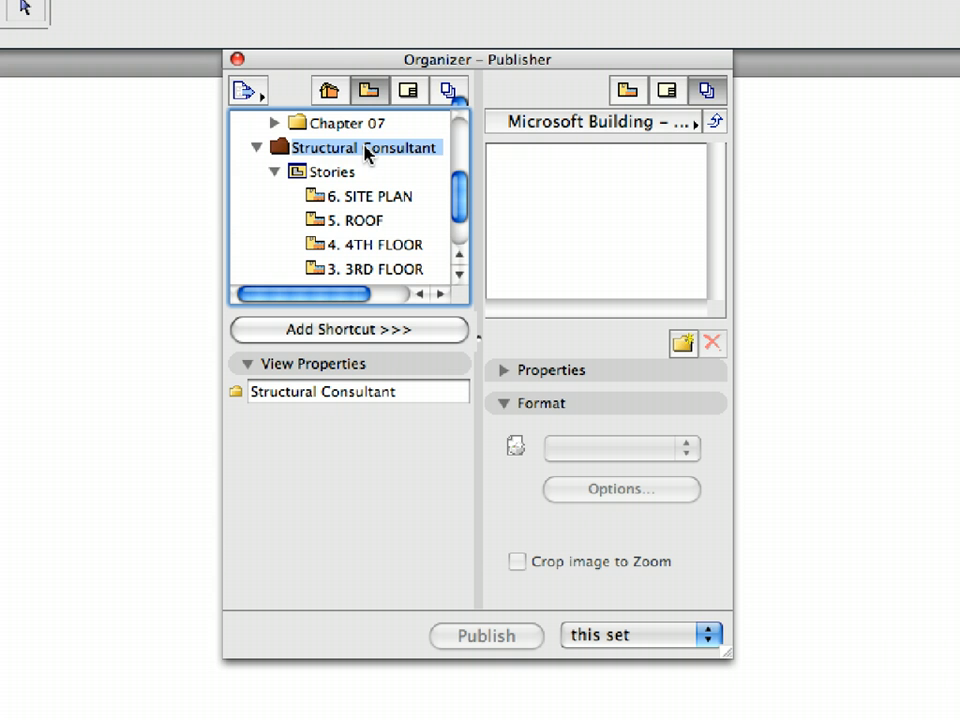
Step: Drag Structural Consultant into the Microsoft Building set and expand its Stories list
left_click_drag(365, 147, 585, 180)
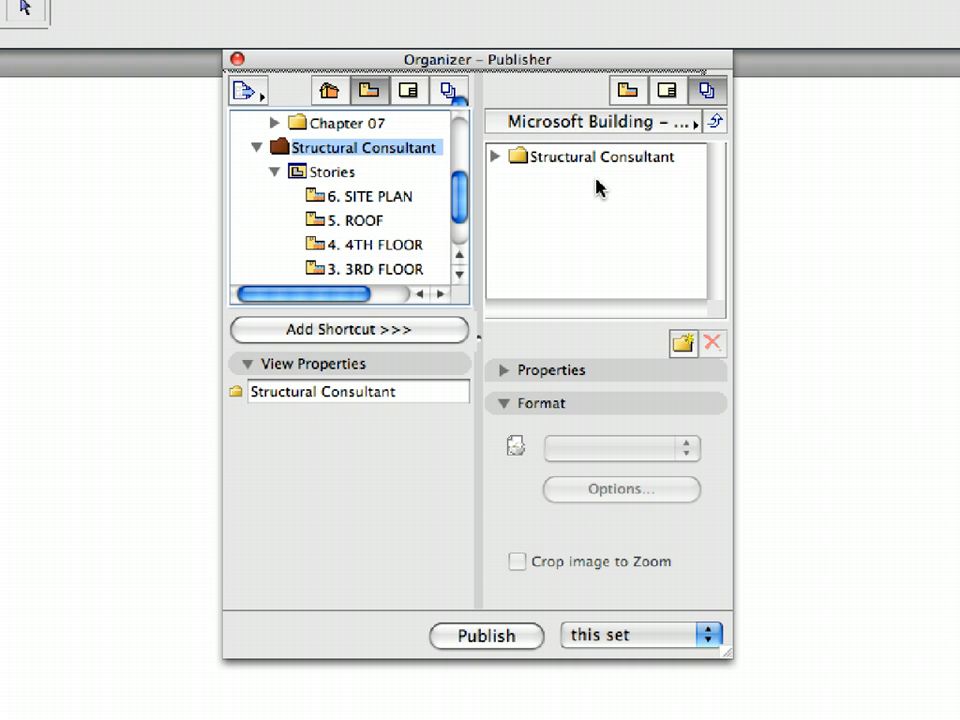
left_click(494, 156)
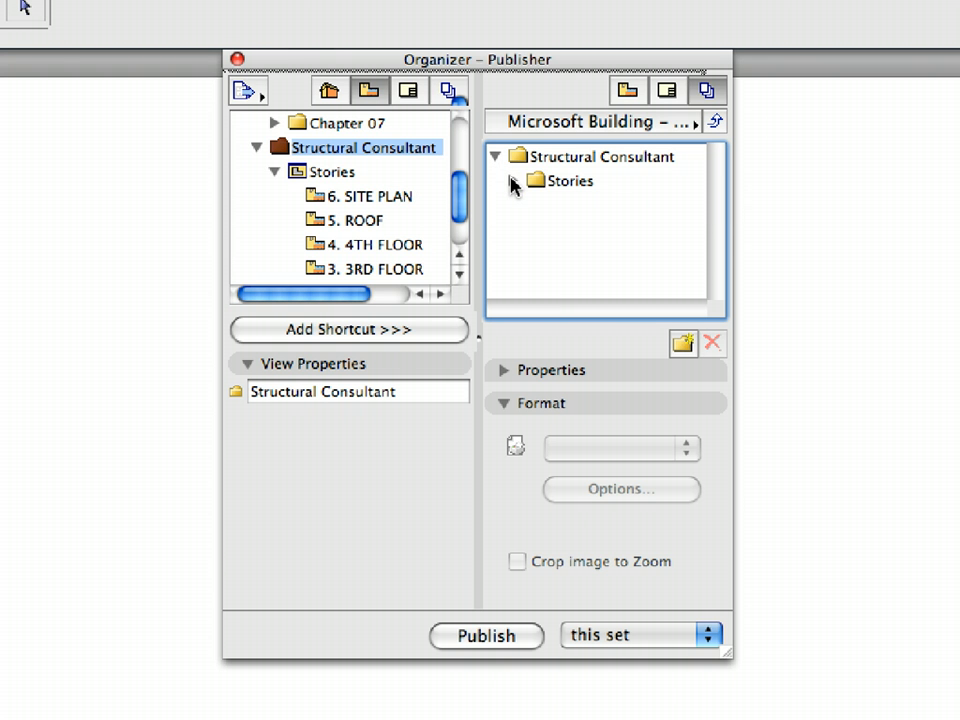
left_click(516, 181)
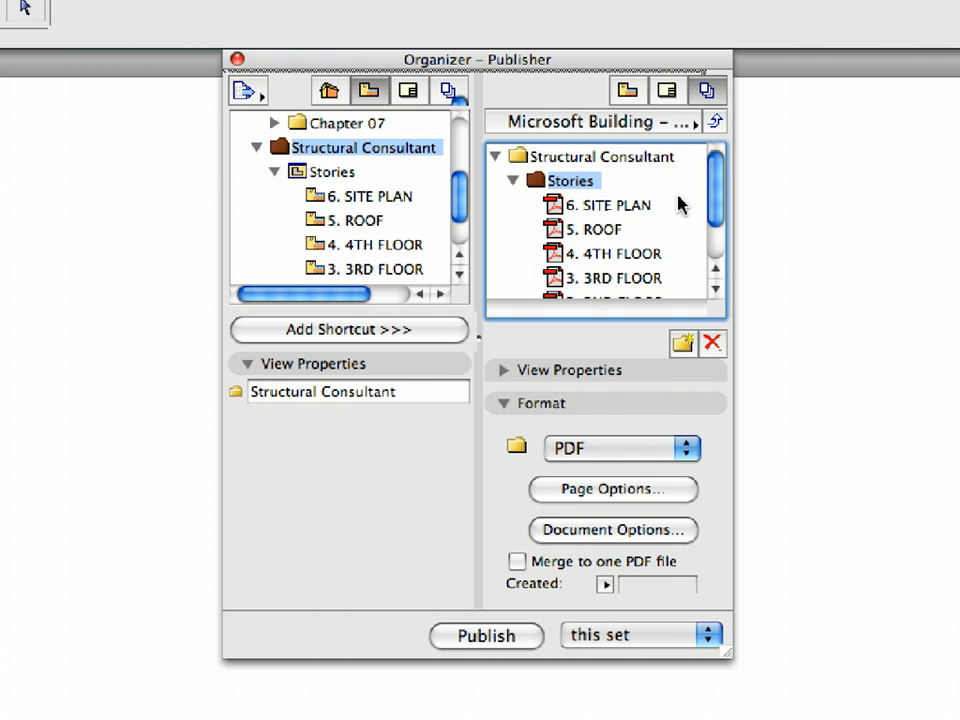
mouse_move(678, 132)
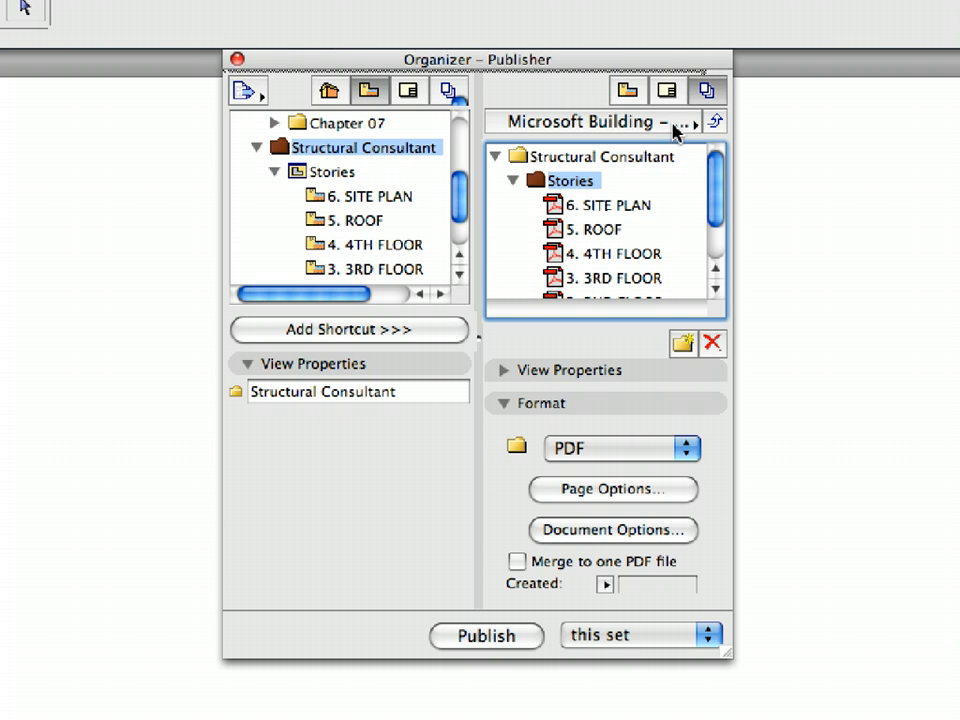
mouse_move(675, 121)
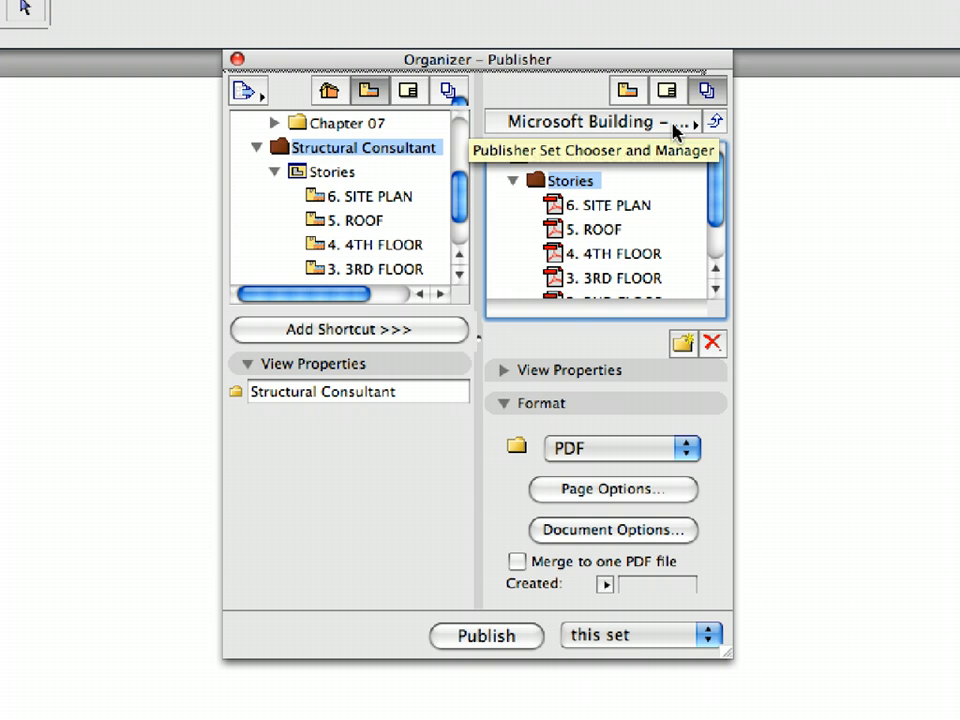
Step: Open Publishing Properties for the Microsoft Building publisher set from the set list
left_click(714, 121)
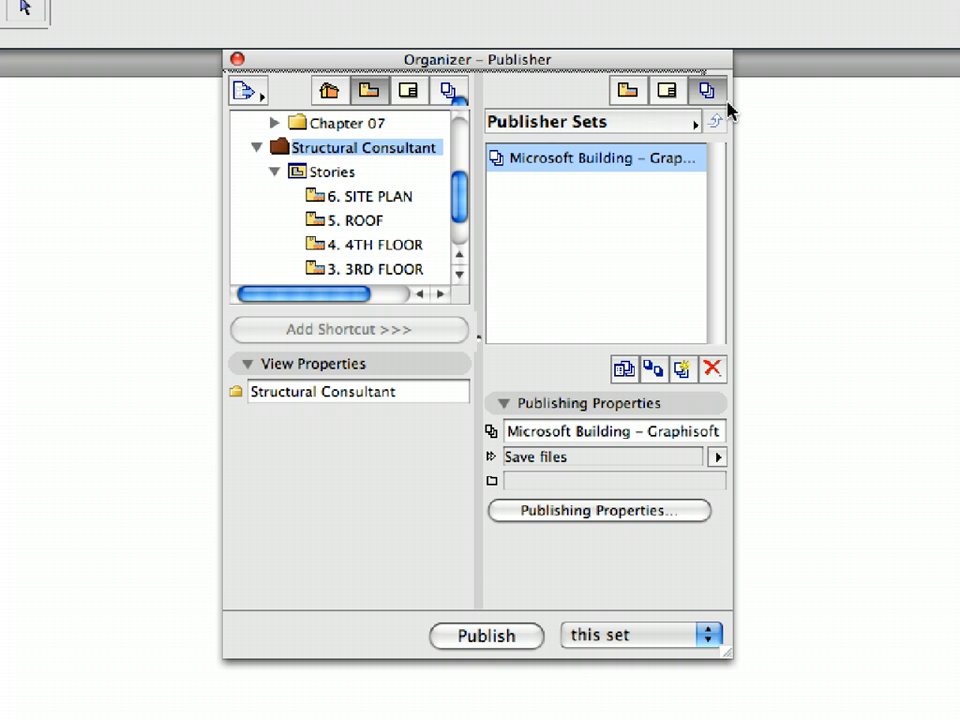
mouse_move(697, 155)
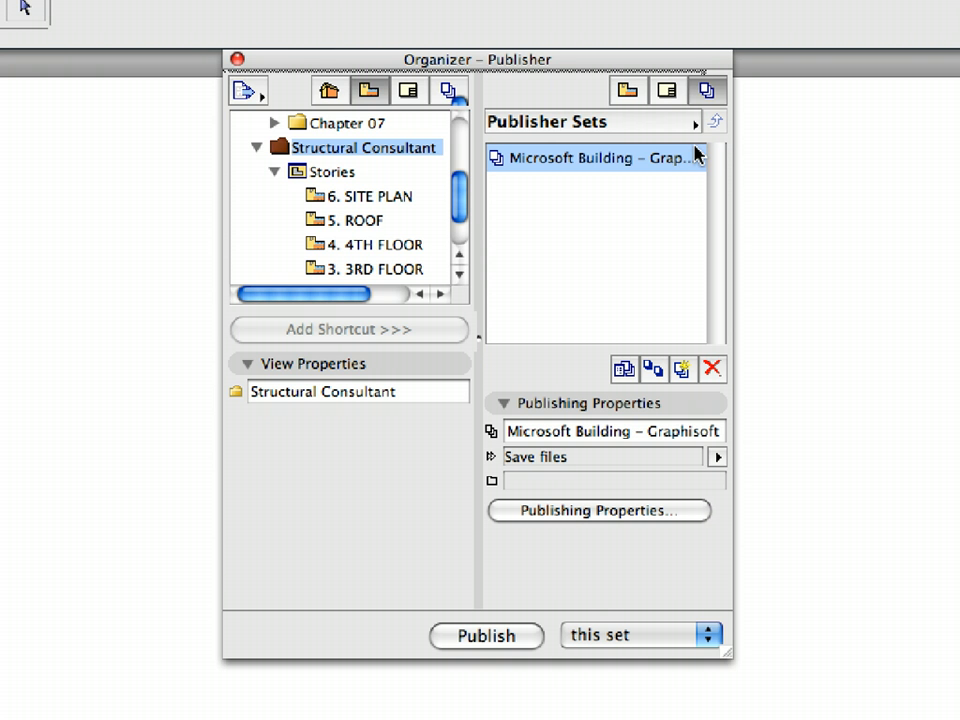
mouse_move(632, 463)
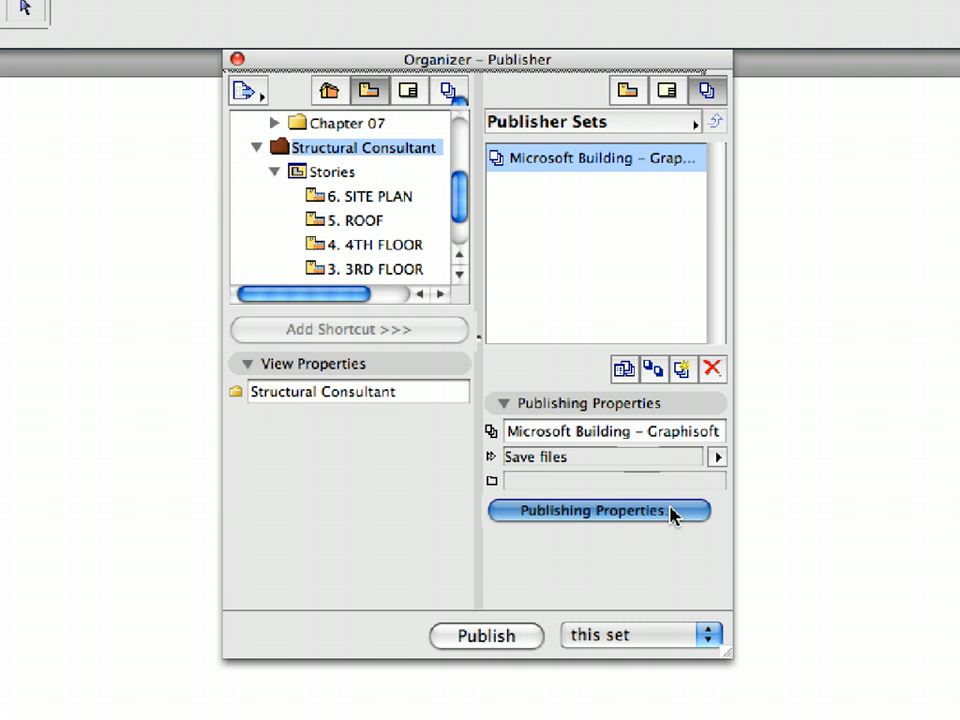
left_click(598, 510)
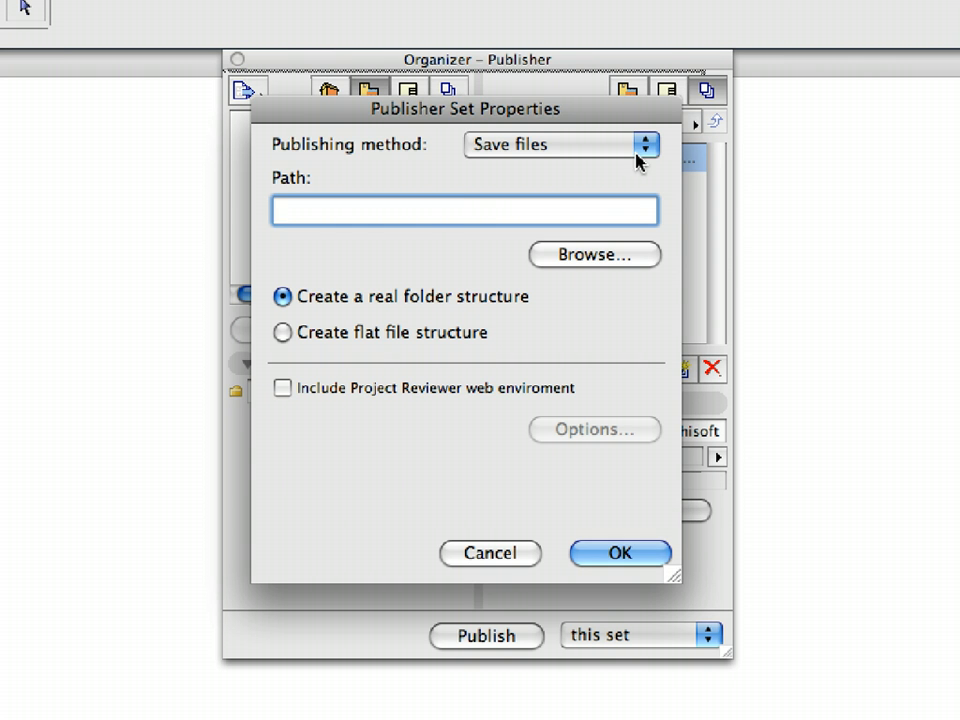
Step: Keep Save files as the publishing method and set the destination folder to Chapter 07
left_click(644, 145)
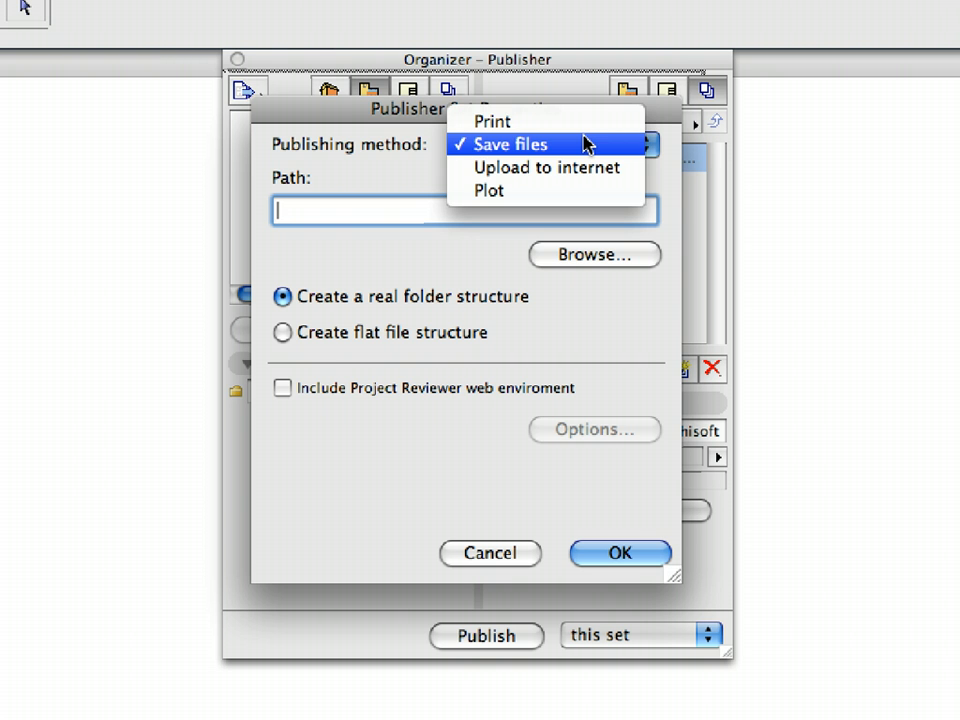
left_click(510, 144)
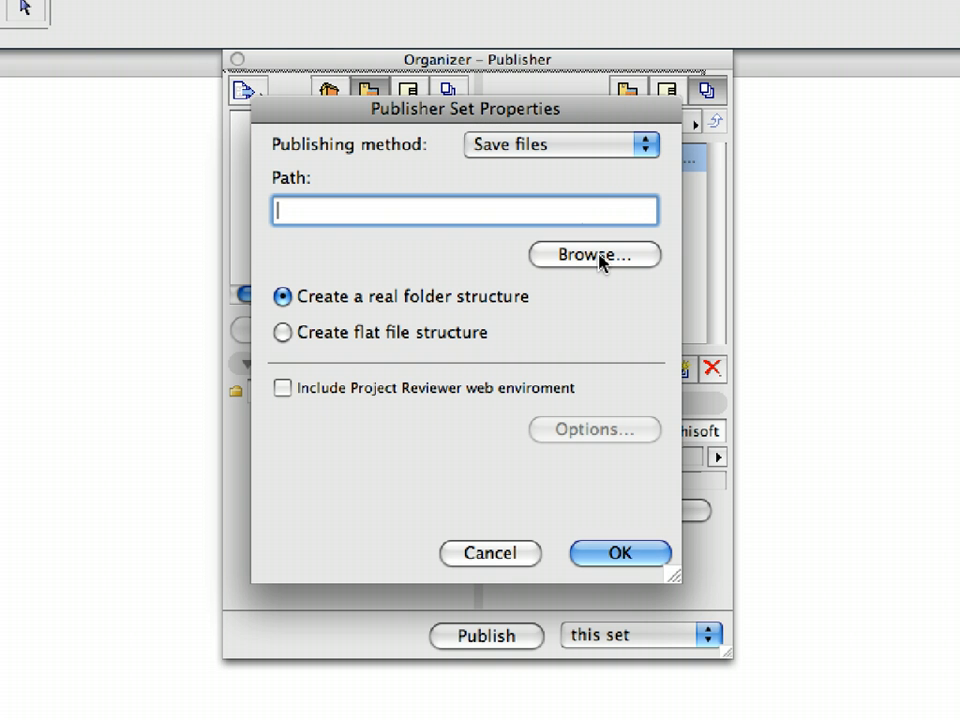
left_click(594, 255)
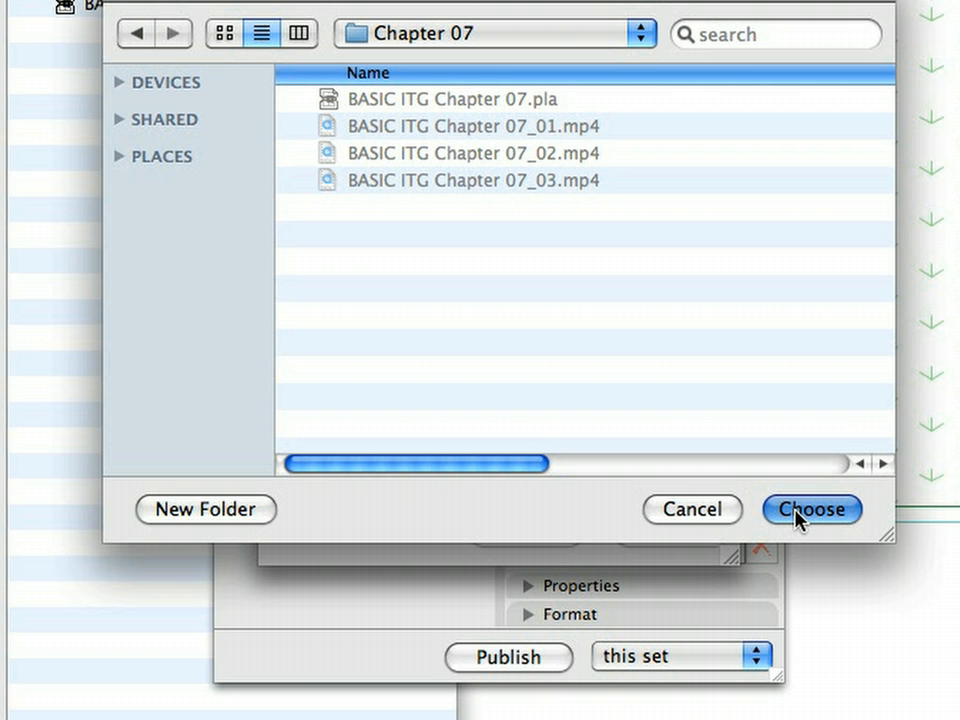
left_click(810, 510)
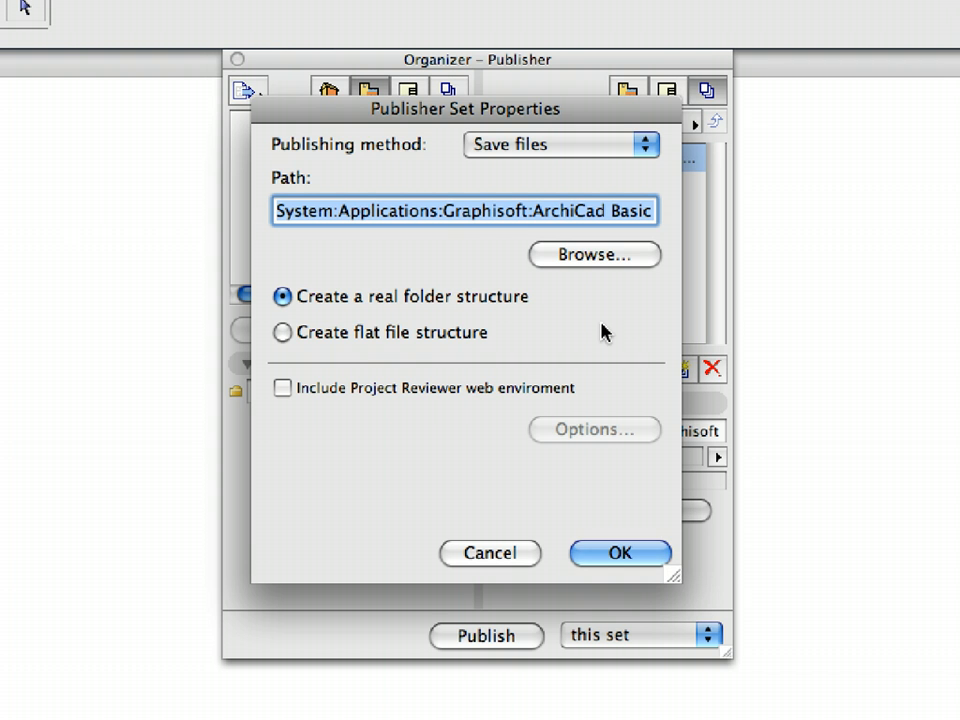
mouse_move(557, 302)
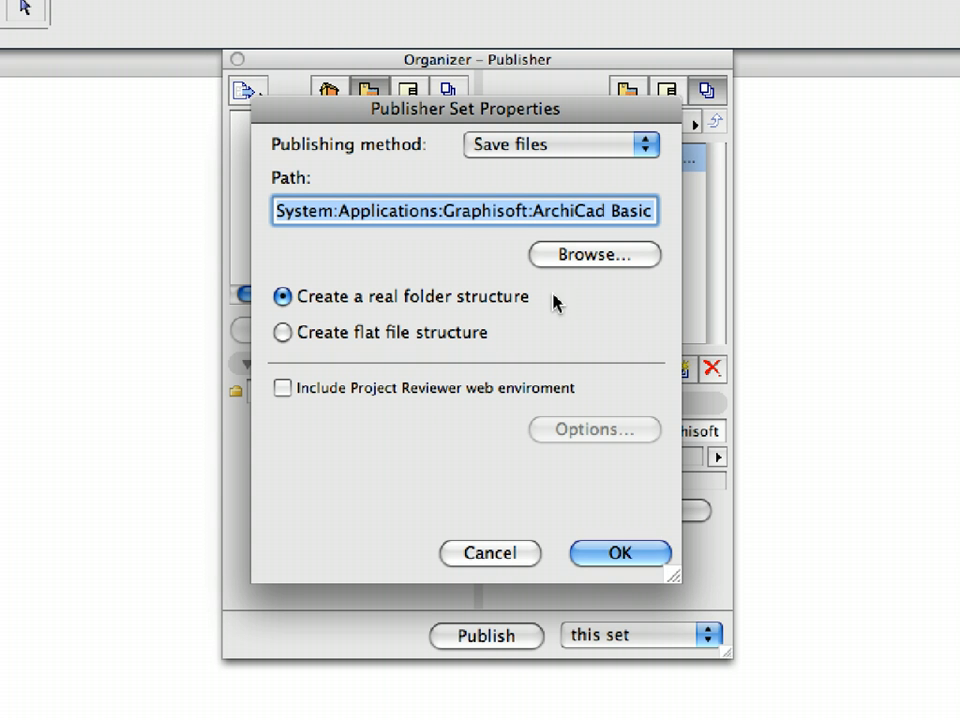
mouse_move(565, 295)
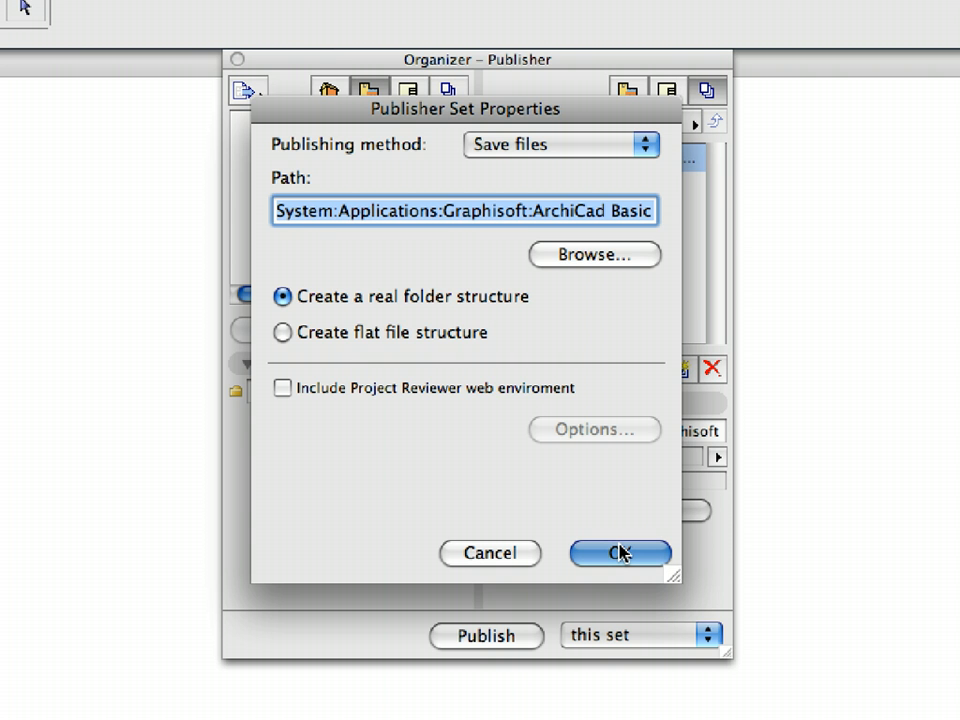
left_click(620, 553)
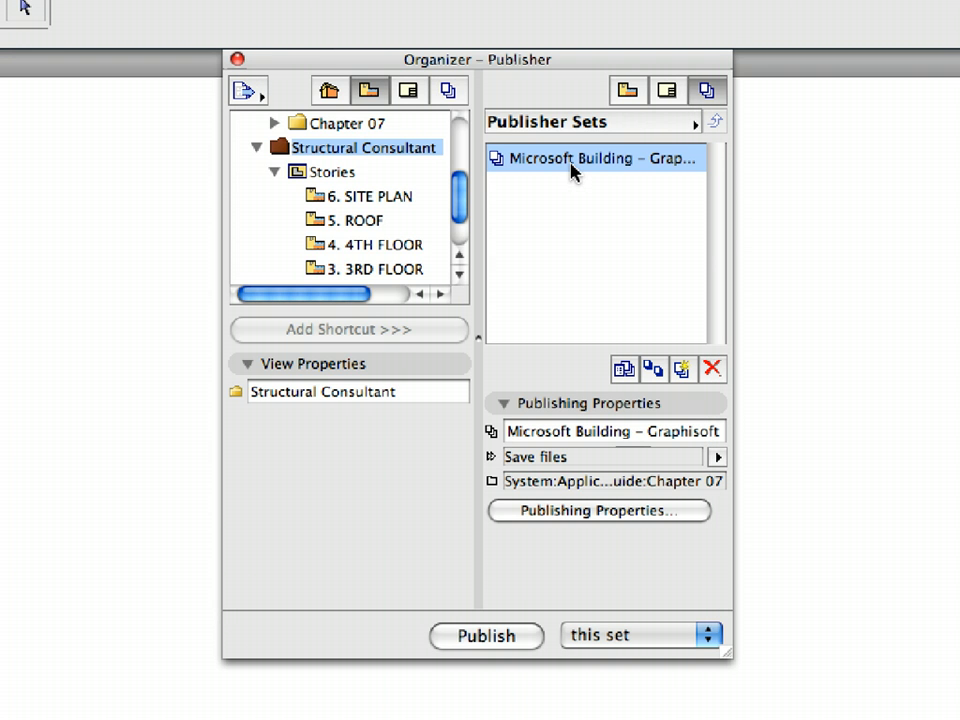
Step: Switch the Structural Consultant folder's output format from PDF to DWG
double_click(595, 158)
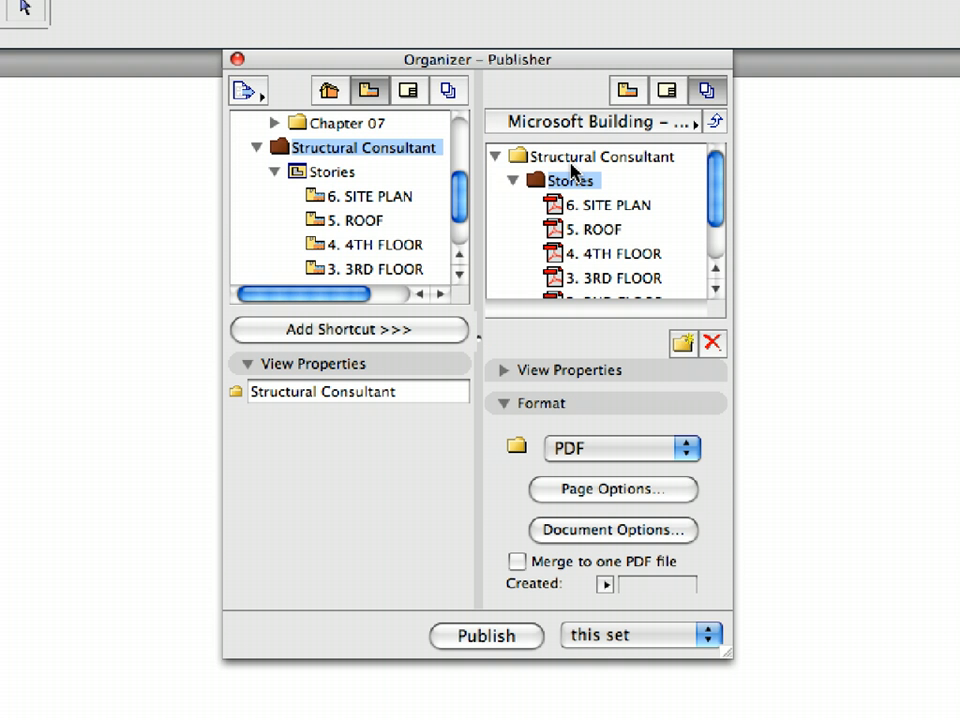
mouse_move(600, 330)
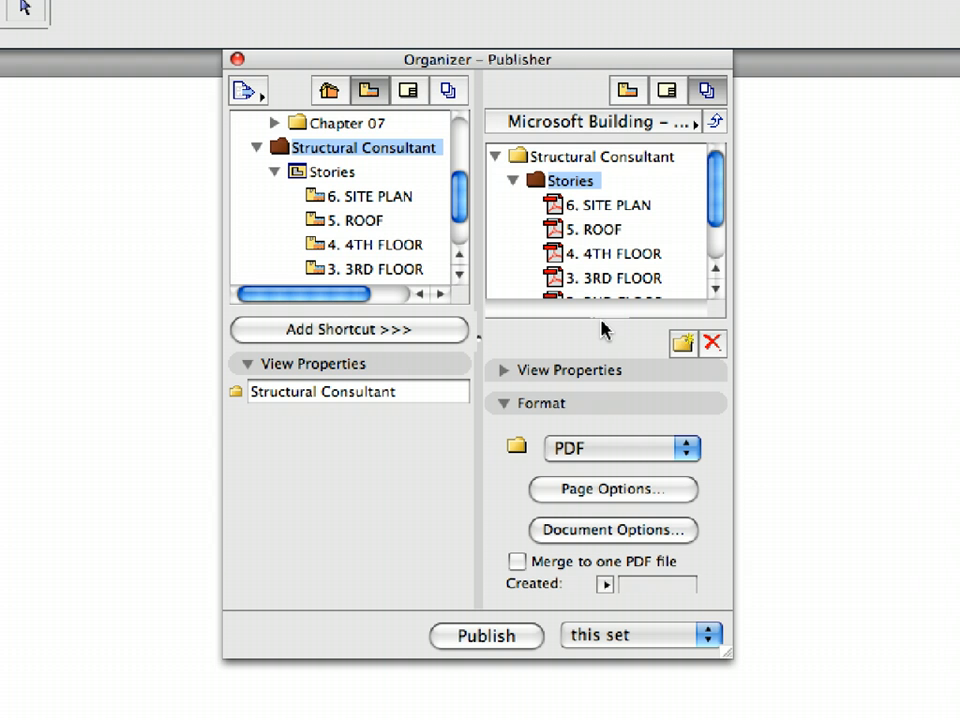
left_click(603, 156)
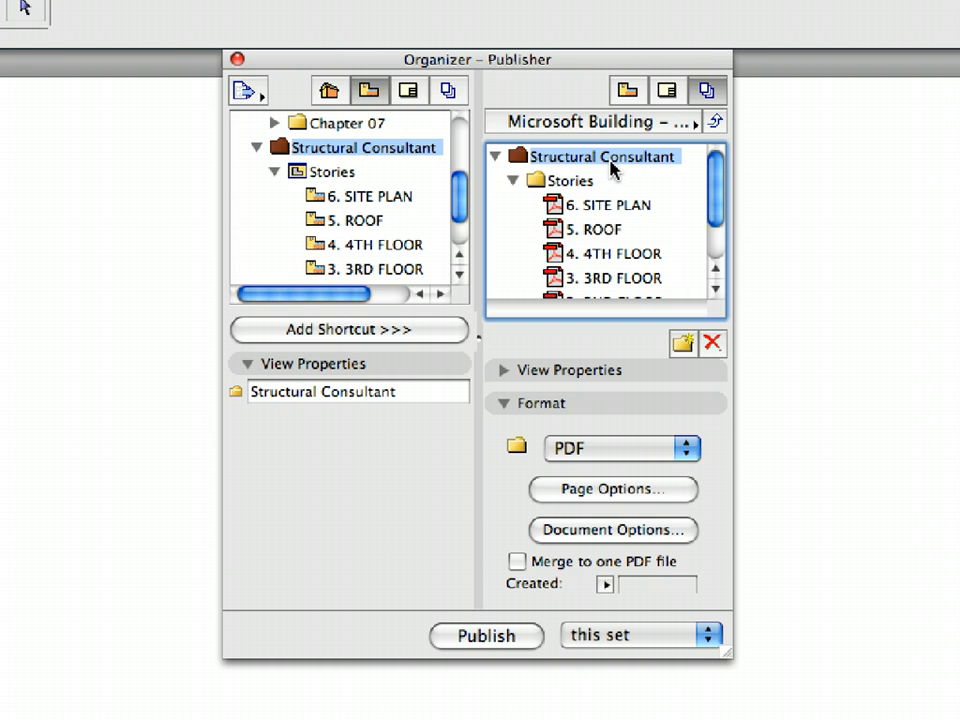
mouse_move(643, 458)
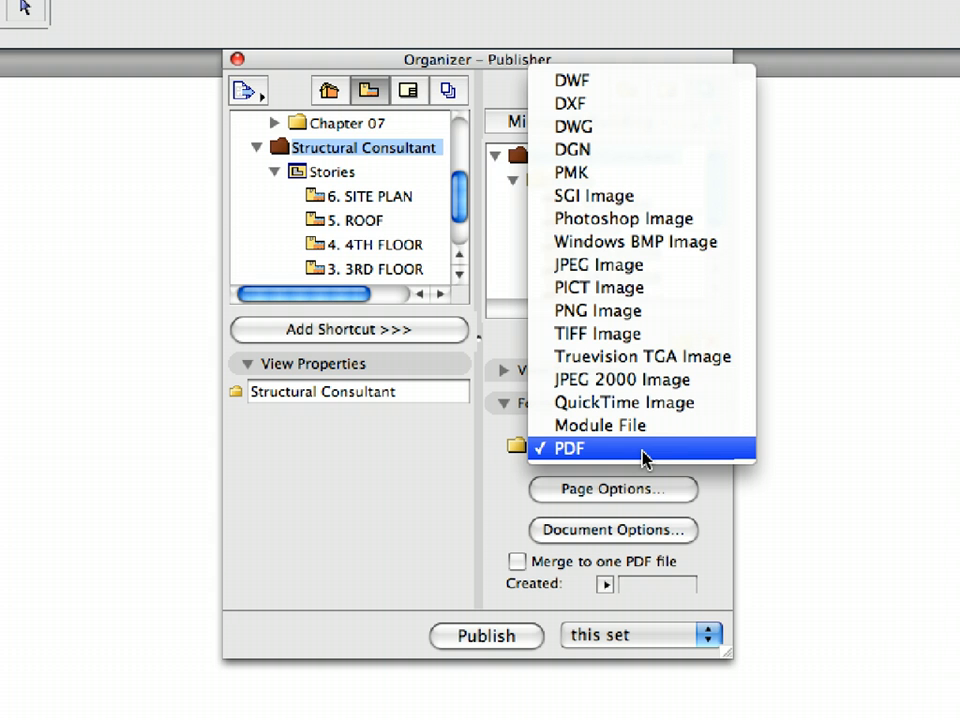
mouse_move(648, 149)
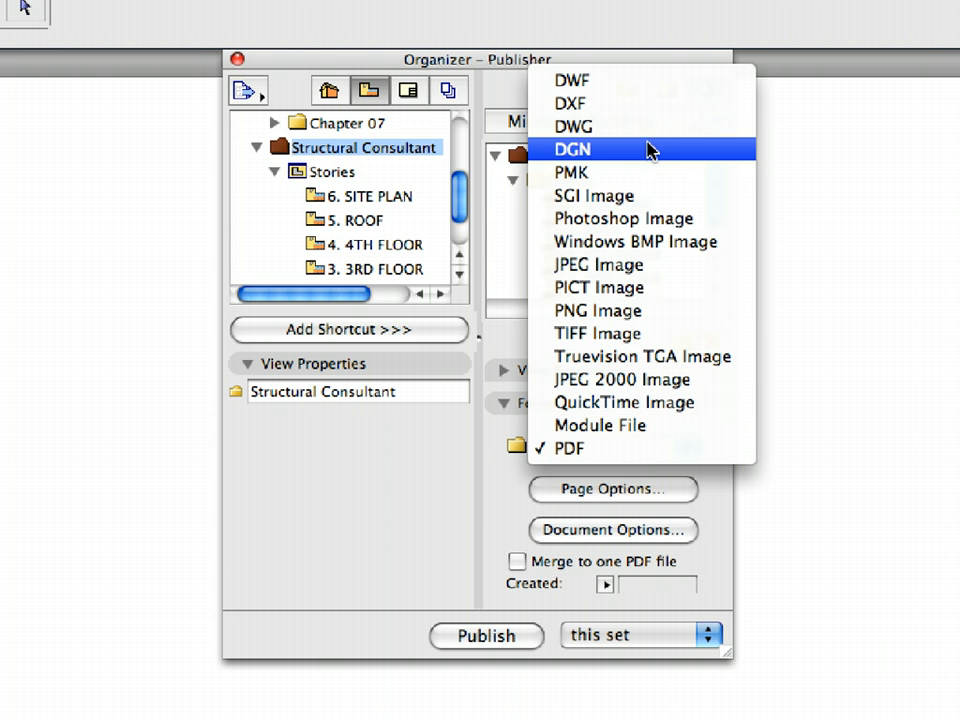
mouse_move(645, 126)
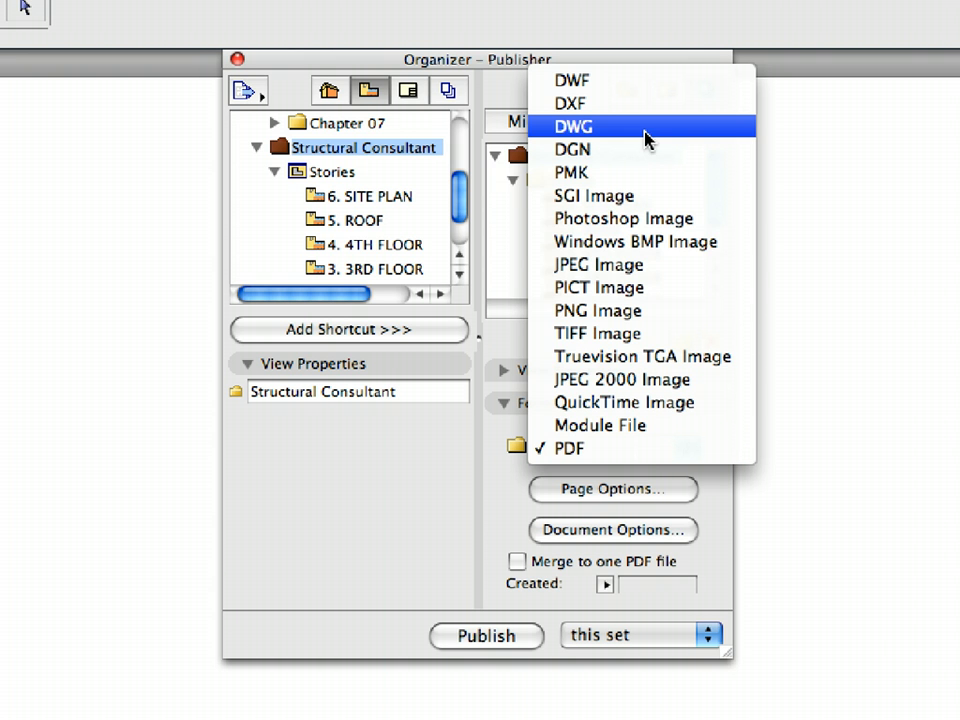
left_click(571, 126)
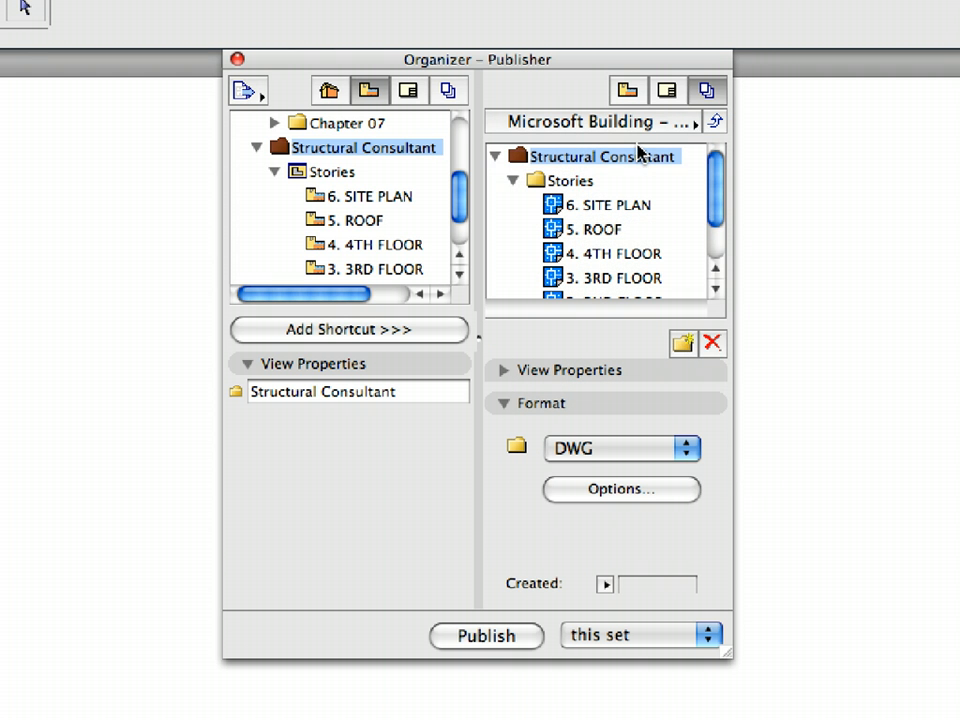
left_click(569, 180)
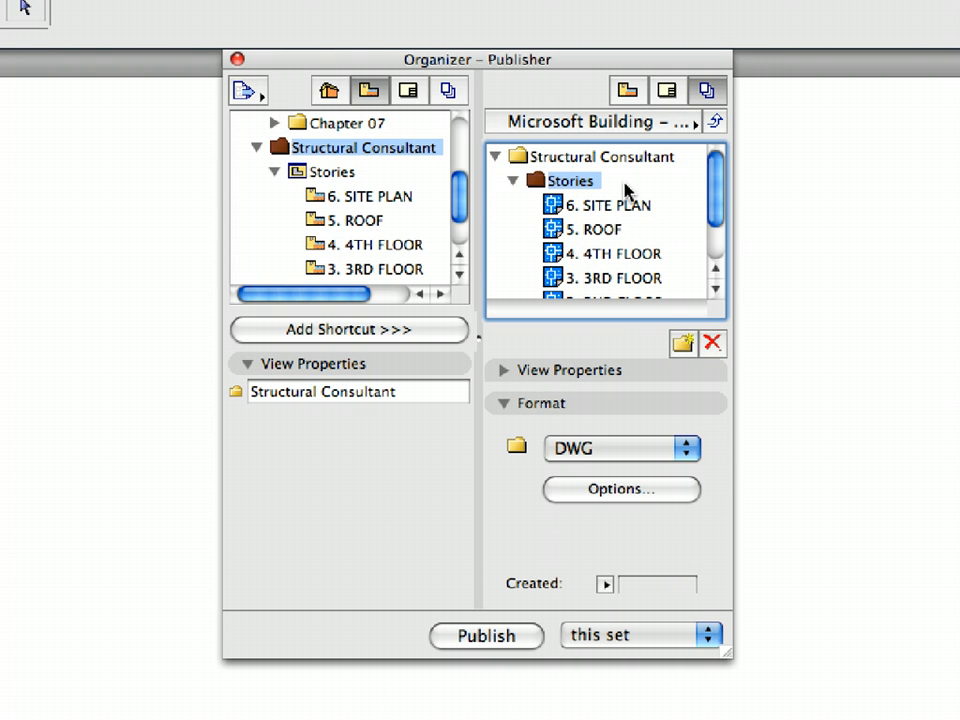
mouse_move(637, 373)
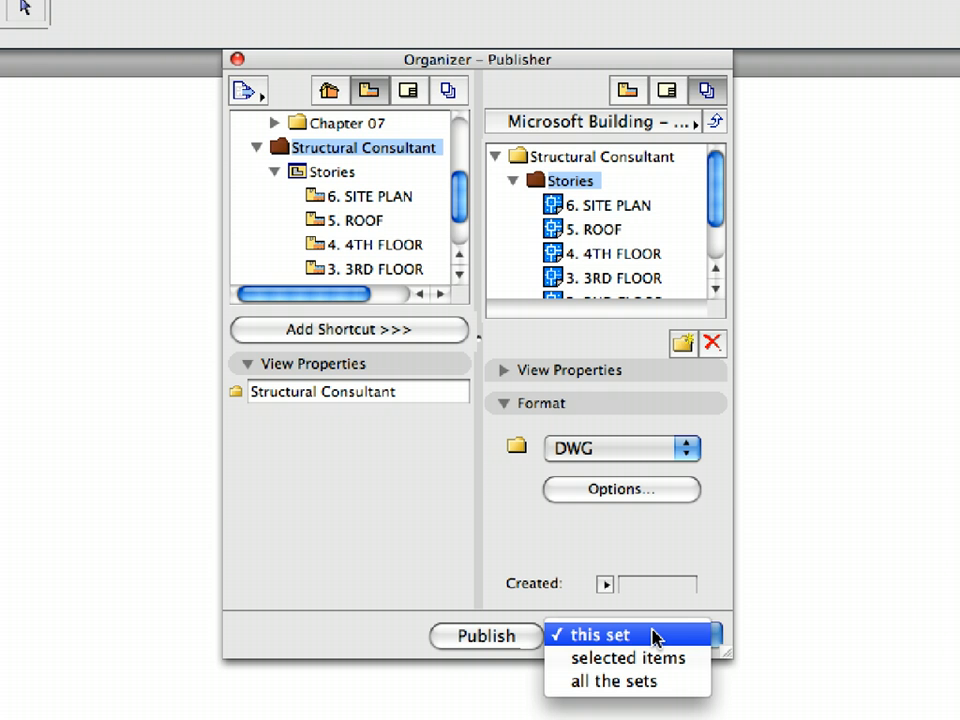
Step: Publish only the Microsoft Building set, then close the Organizer window
left_click(598, 634)
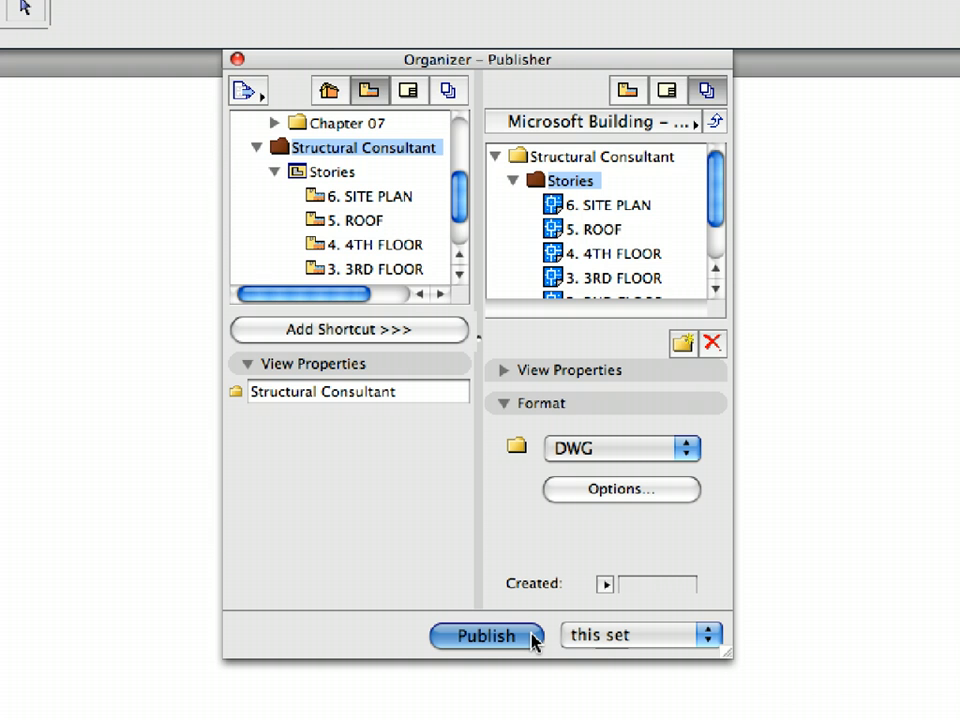
left_click(486, 636)
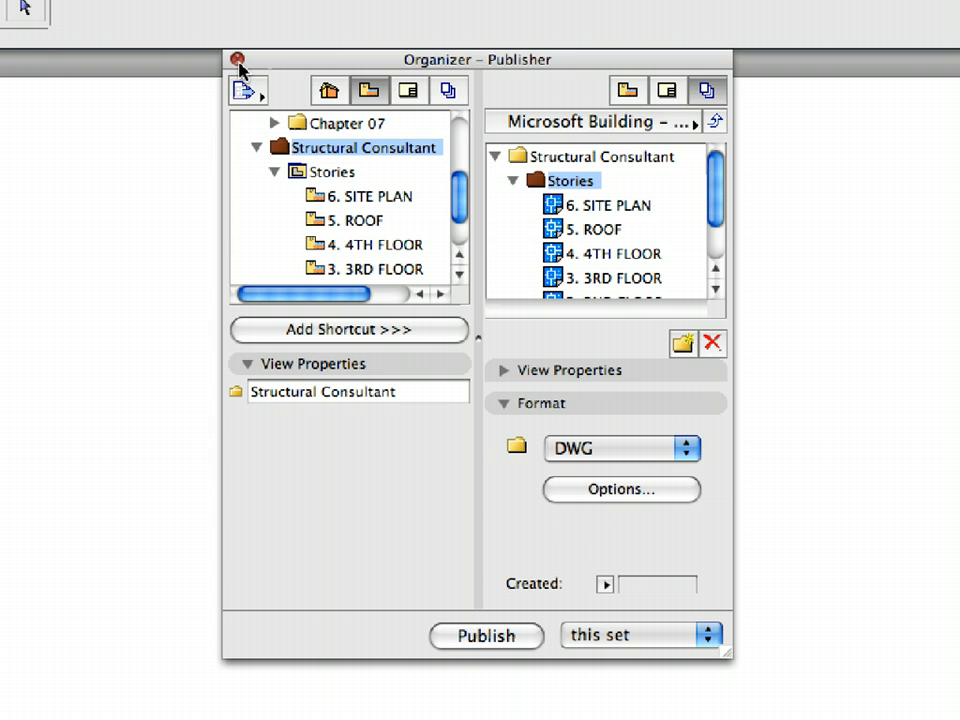
left_click(237, 59)
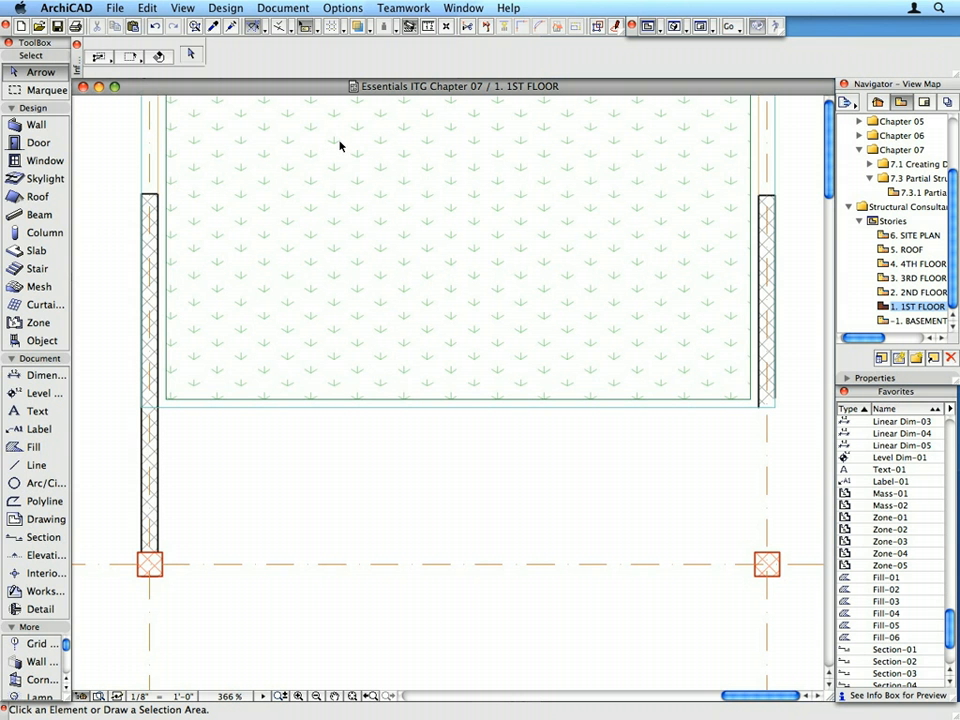
mouse_move(332, 91)
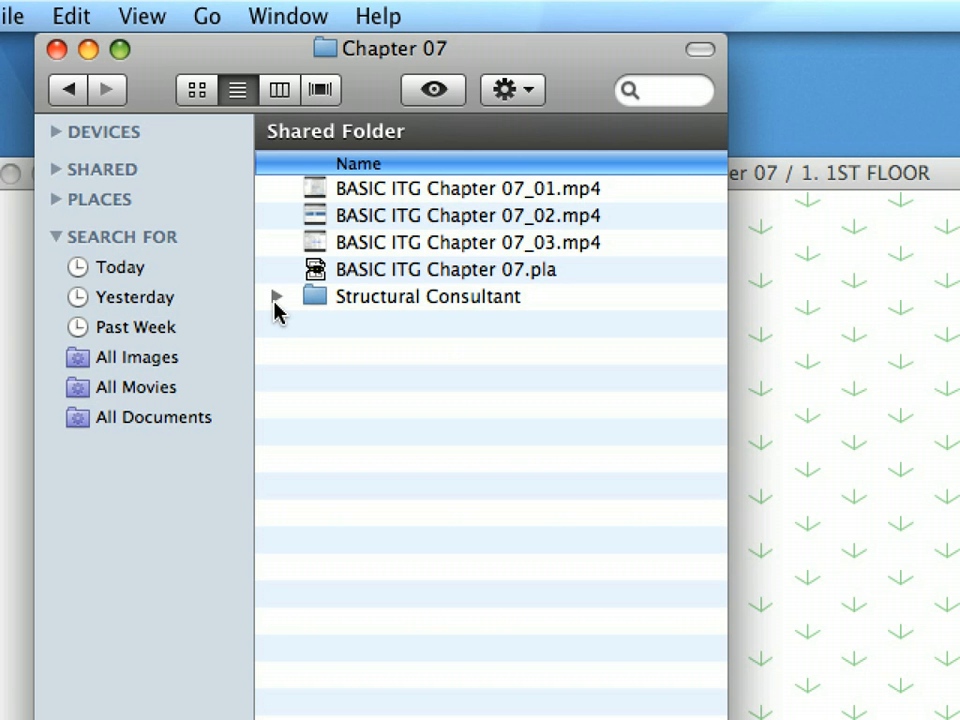
Step: Expand Structural Consultant/Stories in Chapter 07 and inspect the 1st Floor and Roof DWGs
left_click(277, 296)
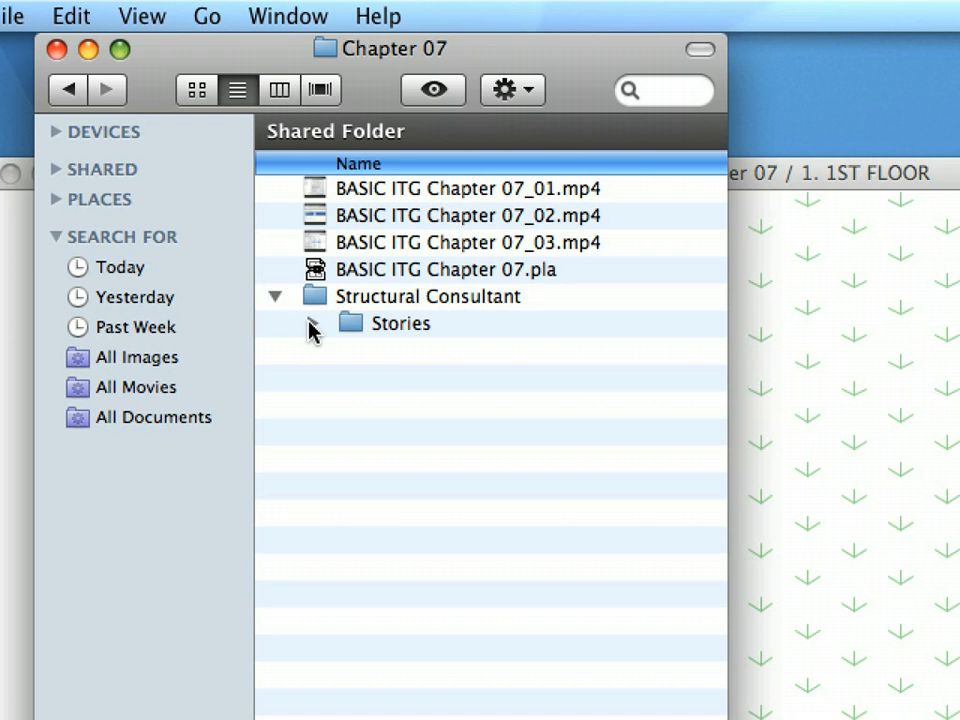
left_click(311, 323)
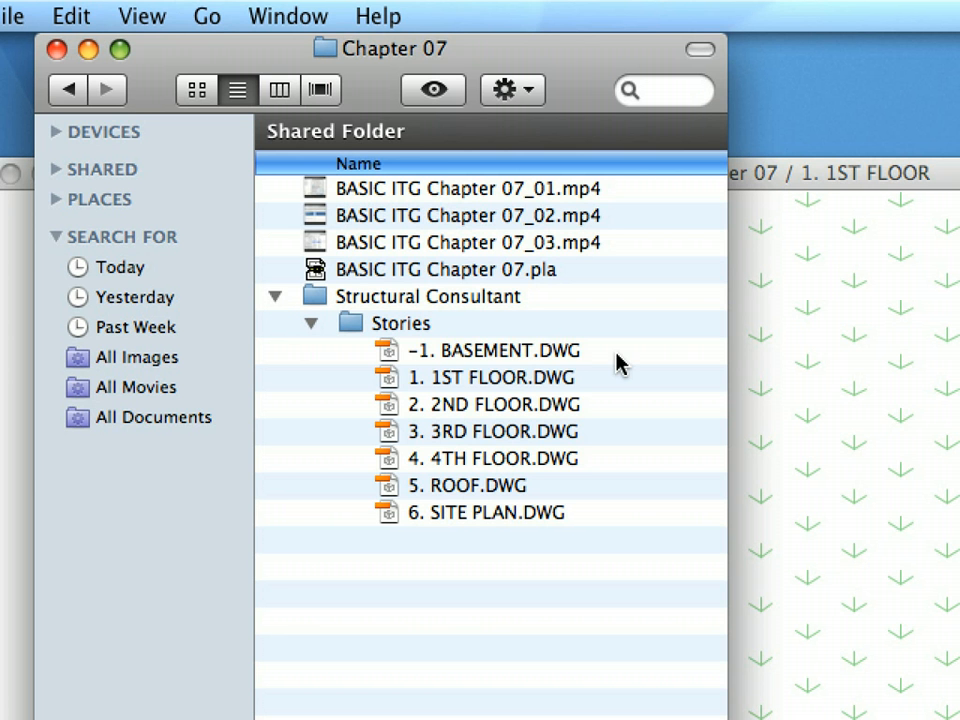
left_click(491, 377)
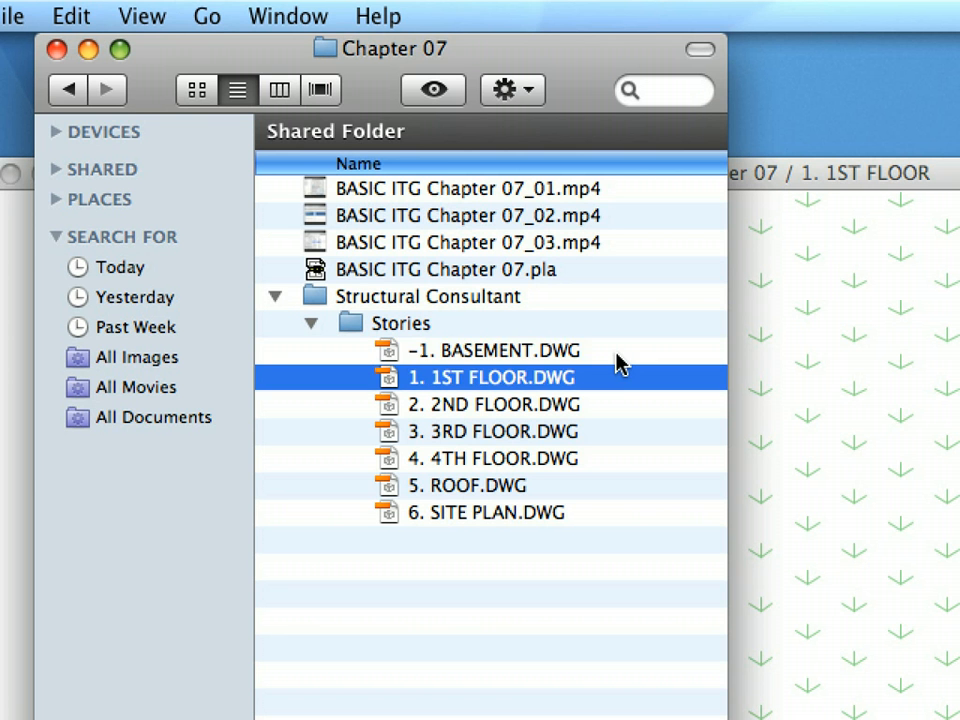
left_click(469, 485)
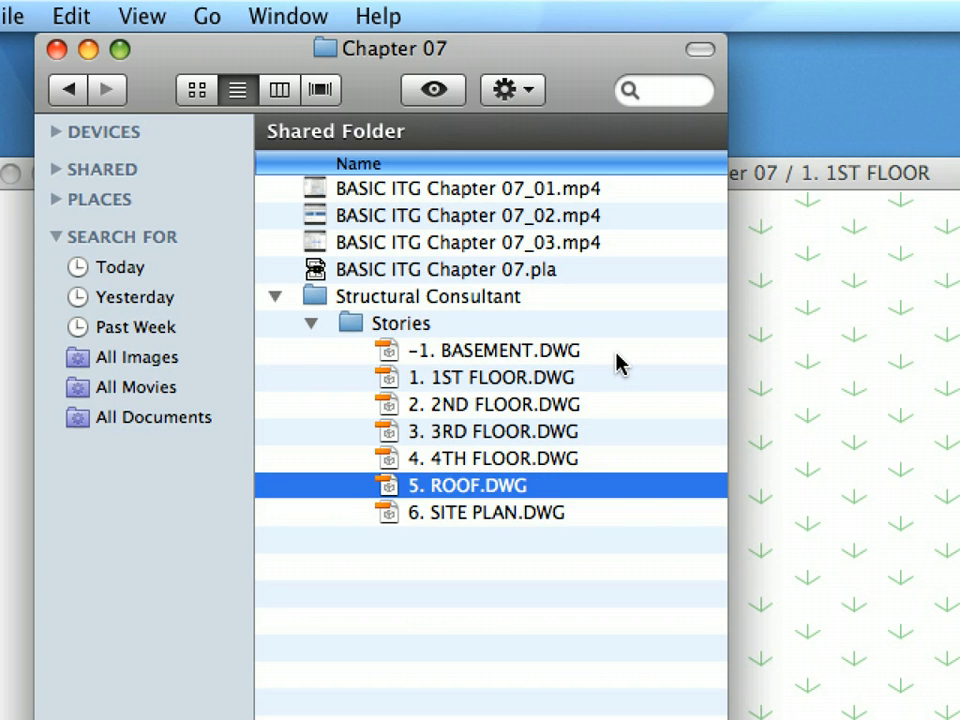